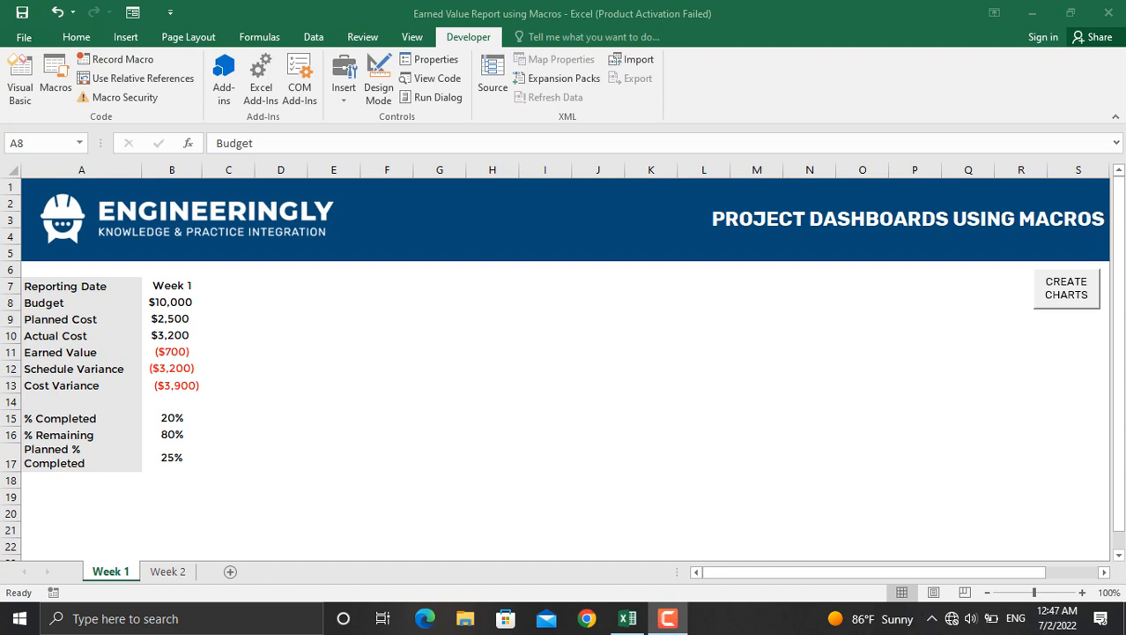
{"action": "mouse_move", "coordinate": [236, 535]}
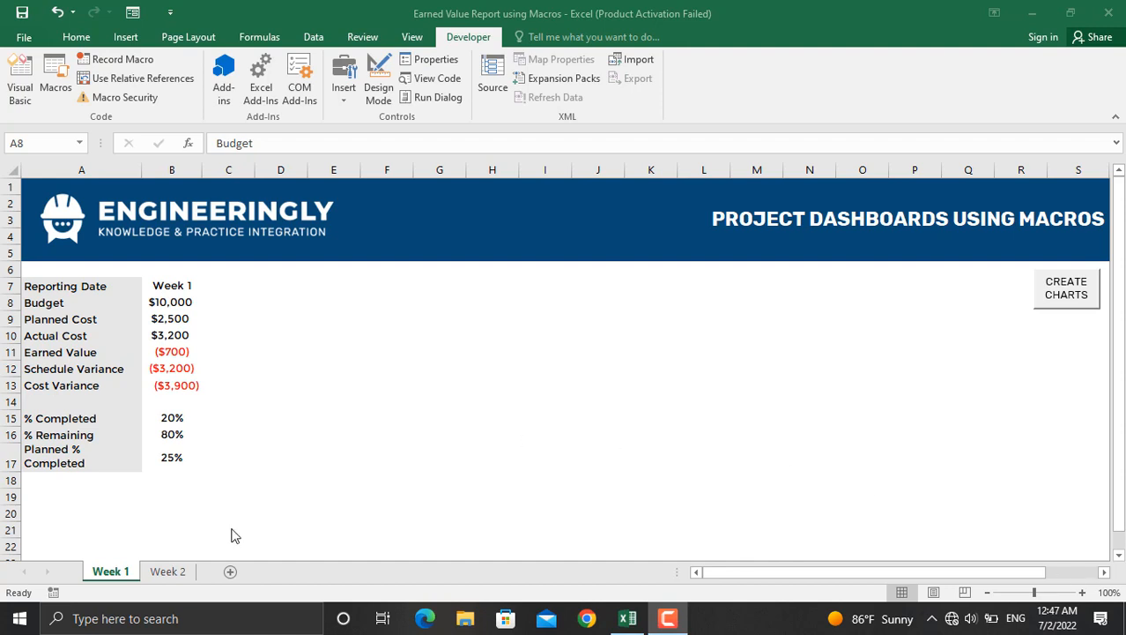
{"action": "mouse_move", "coordinate": [71, 300]}
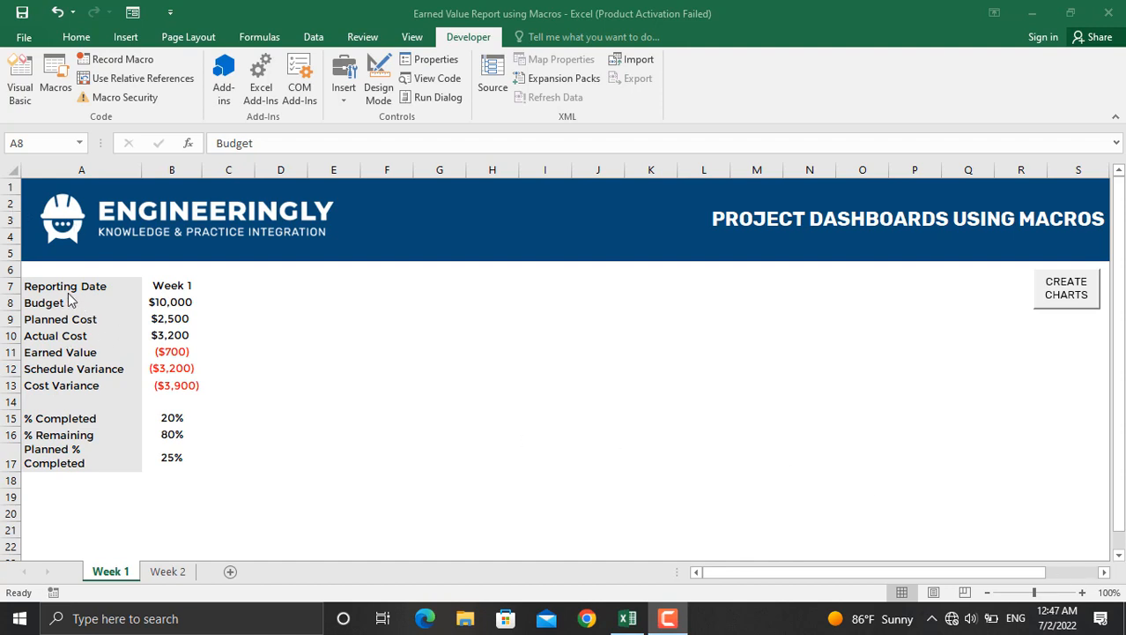
{"action": "mouse_move", "coordinate": [104, 319]}
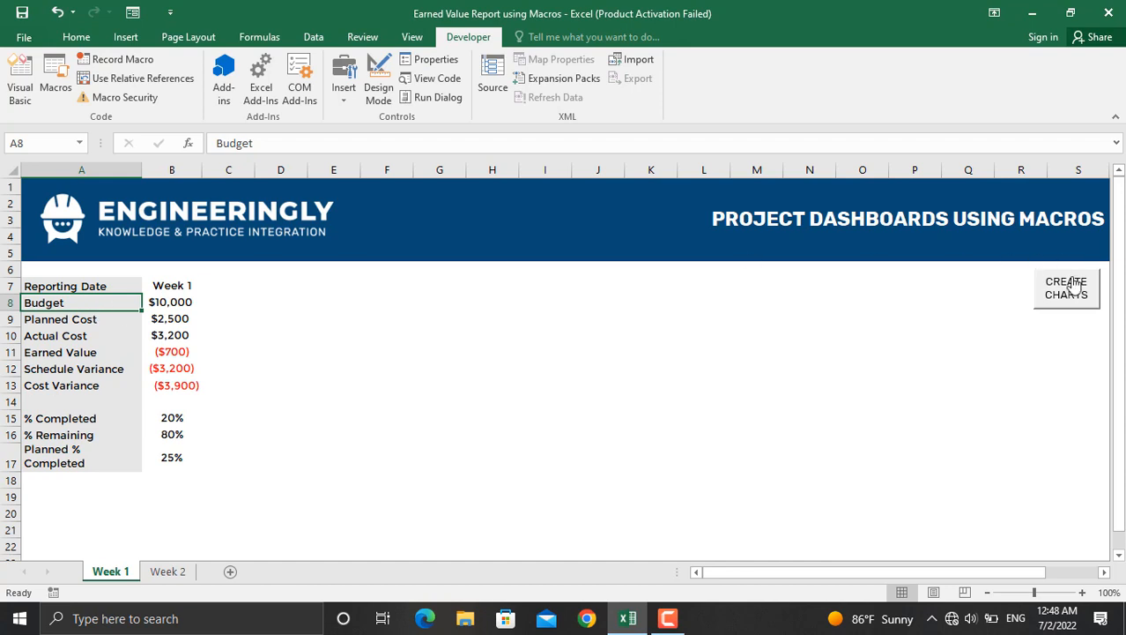
Run Create Charts on Week 1, then on Week 2, producing each sheet's earned value chart.
{"action": "left_click", "coordinate": [1066, 289]}
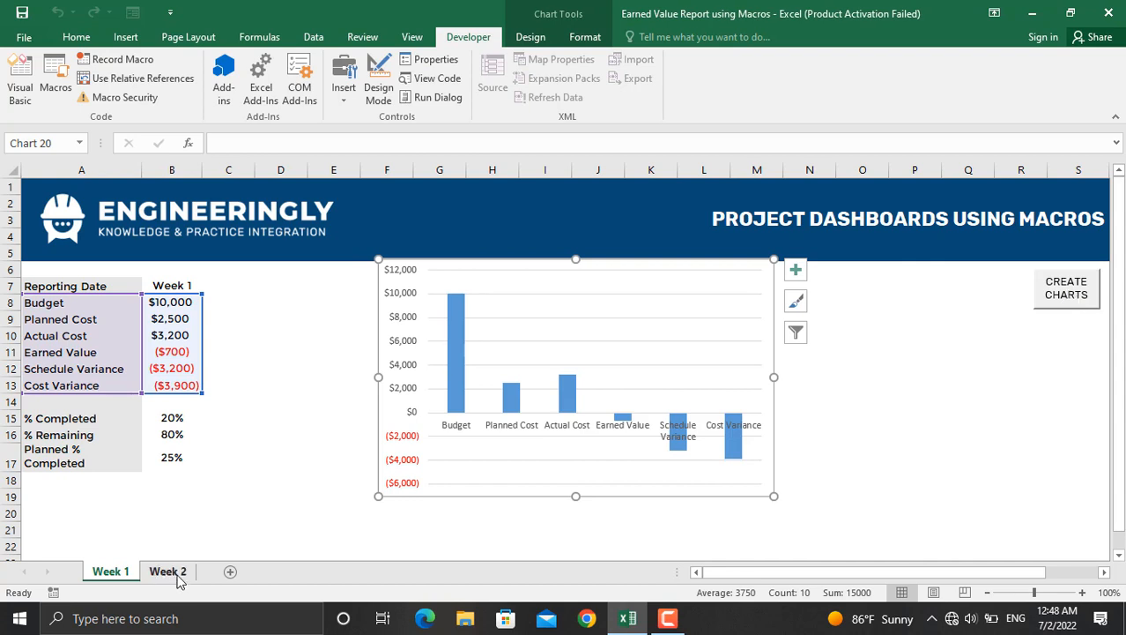
{"action": "left_click", "coordinate": [168, 571]}
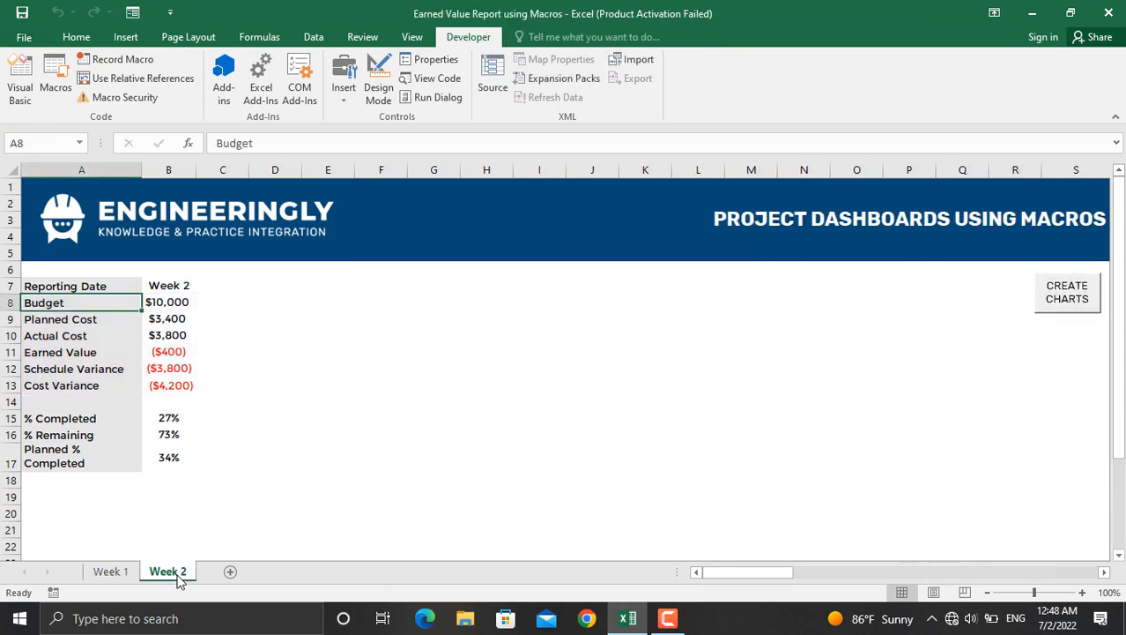
{"action": "mouse_move", "coordinate": [1068, 293]}
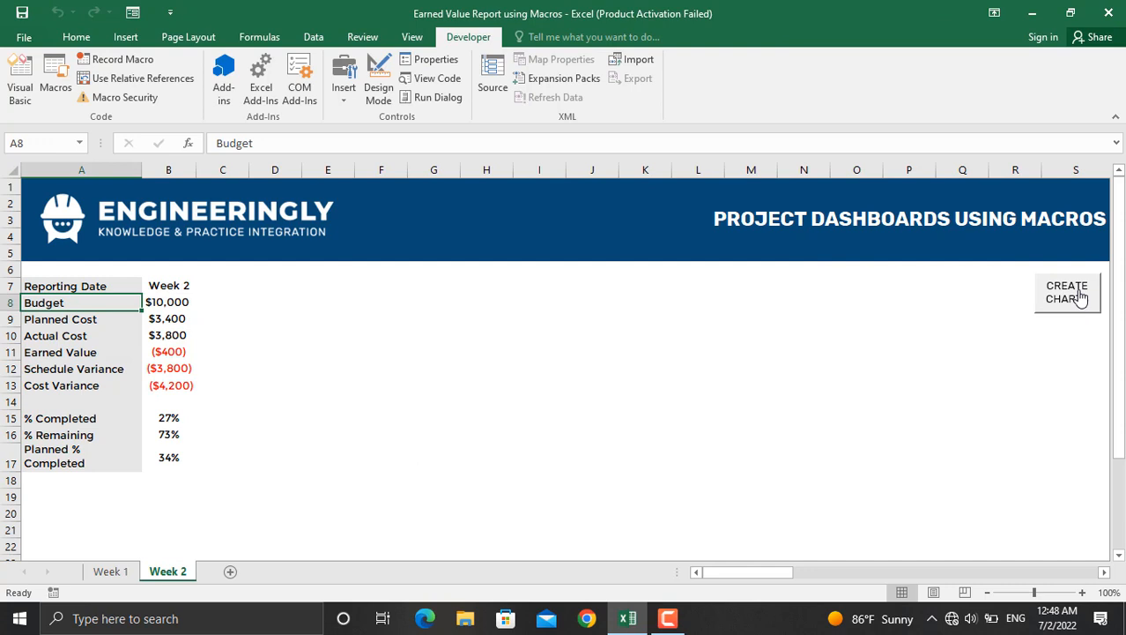
{"action": "left_click", "coordinate": [1067, 293]}
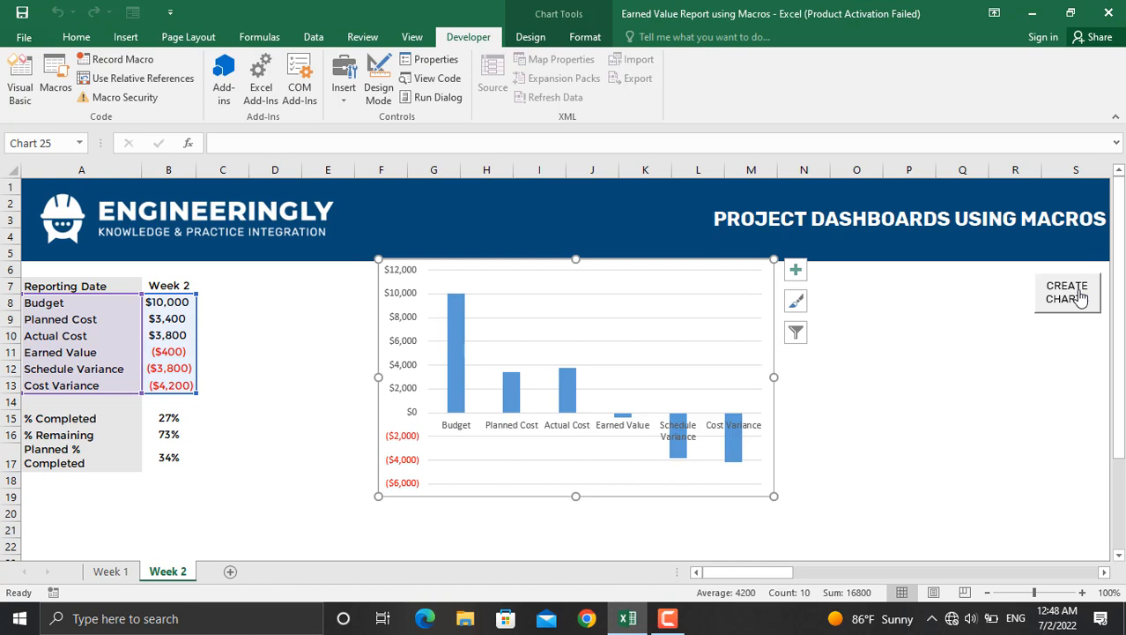
{"action": "mouse_move", "coordinate": [525, 451]}
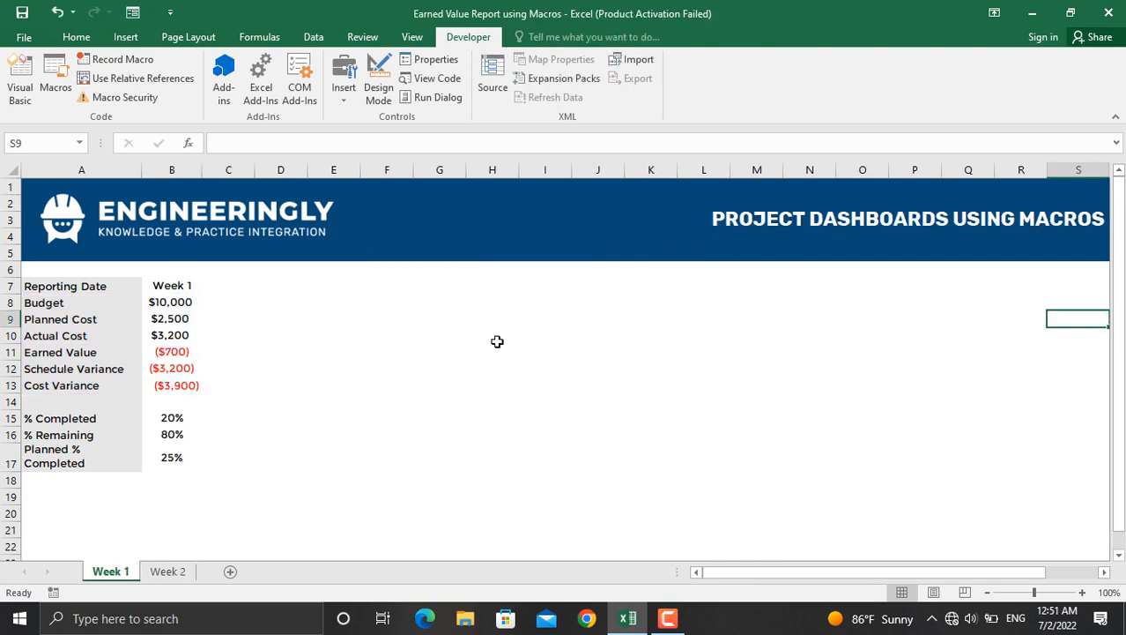
{"action": "mouse_move", "coordinate": [432, 60]}
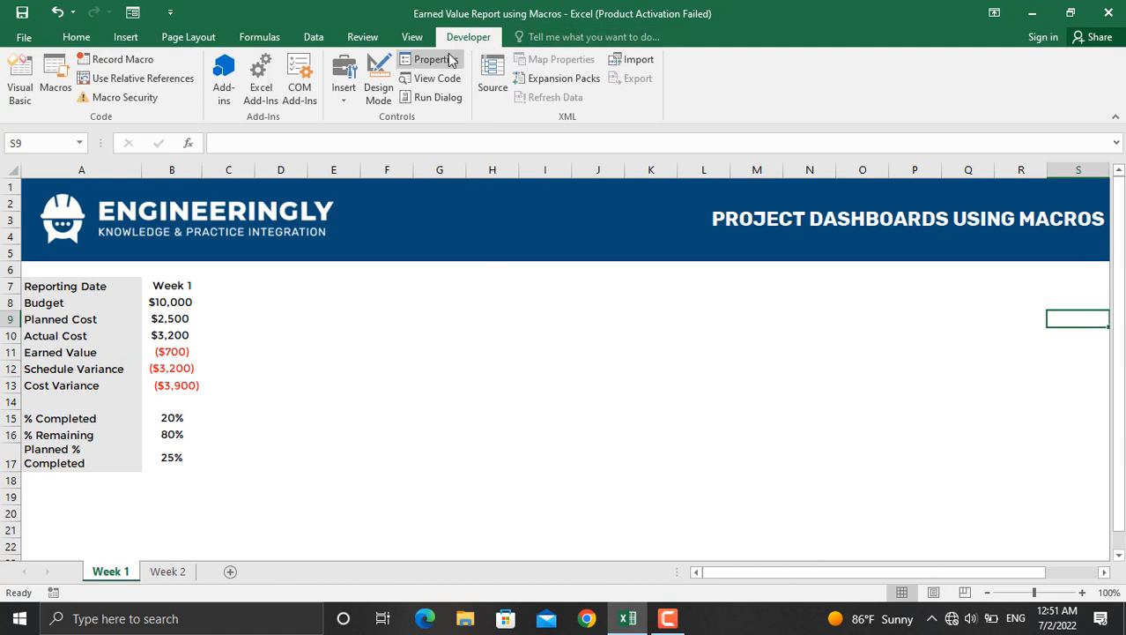
{"action": "mouse_move", "coordinate": [505, 40]}
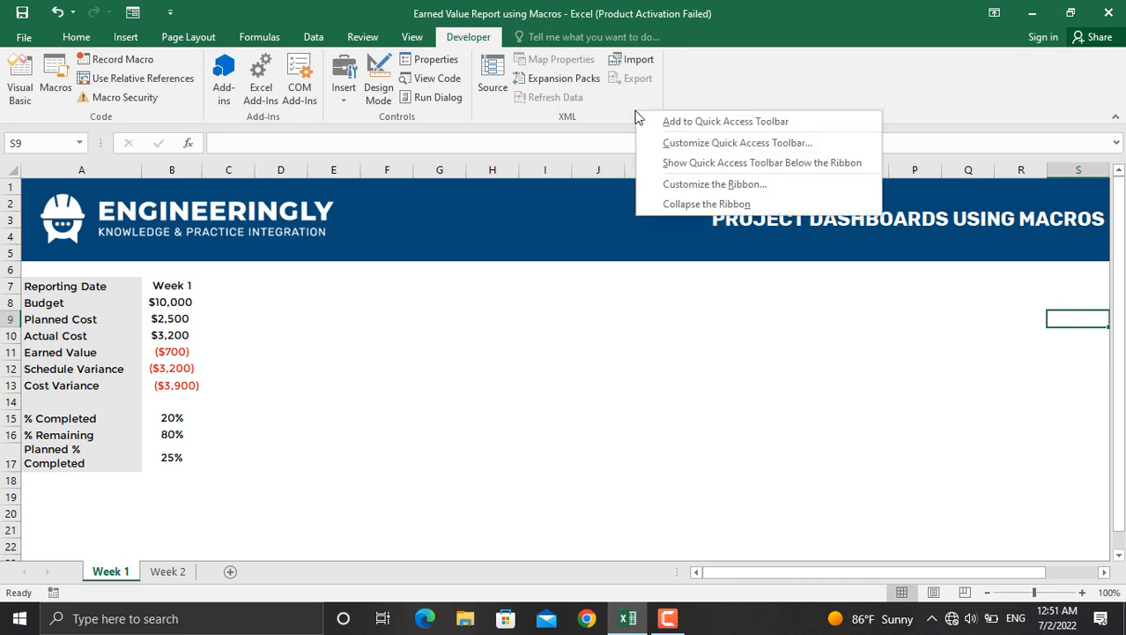
Enable the Developer tab under Main Tabs in Customize the Ribbon and apply it.
{"action": "left_click", "coordinate": [716, 183]}
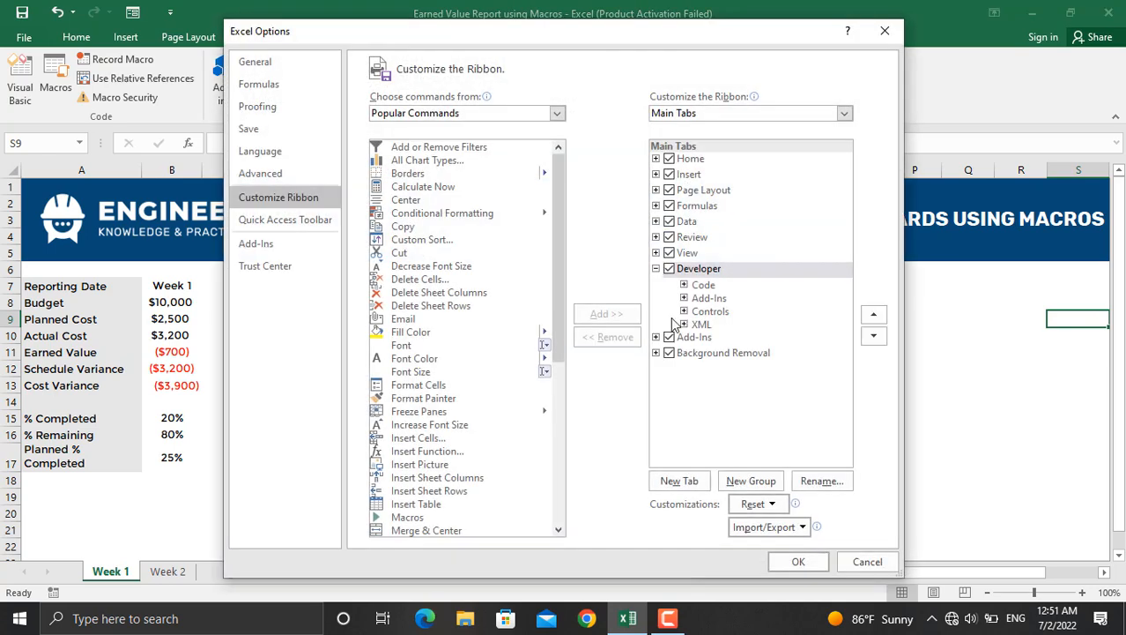
{"action": "left_click", "coordinate": [669, 268]}
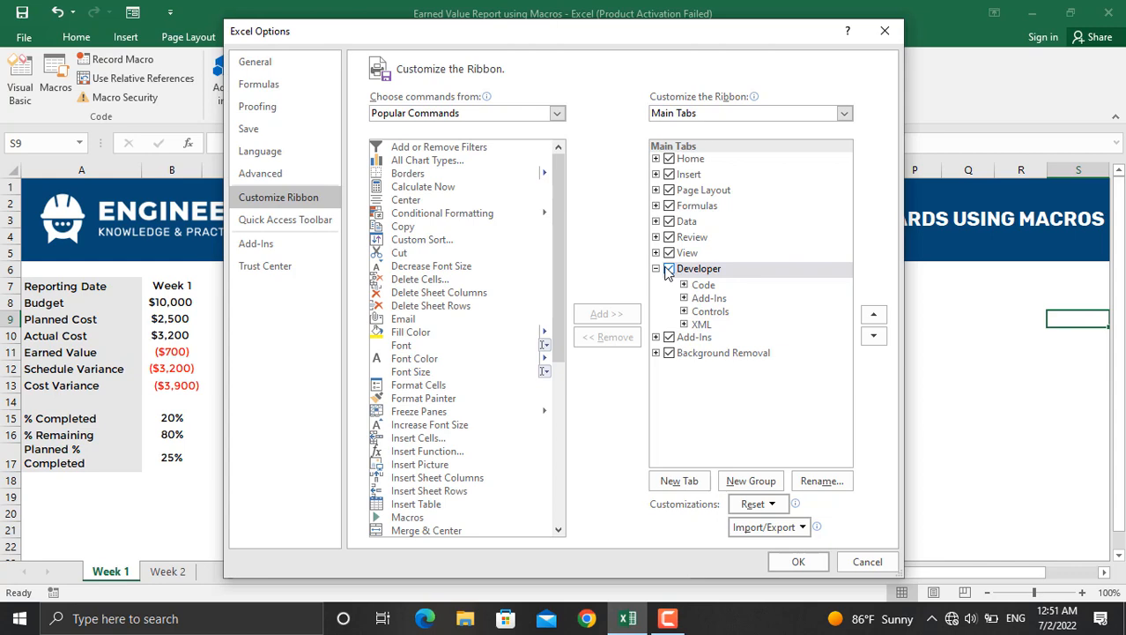
{"action": "left_click", "coordinate": [698, 268]}
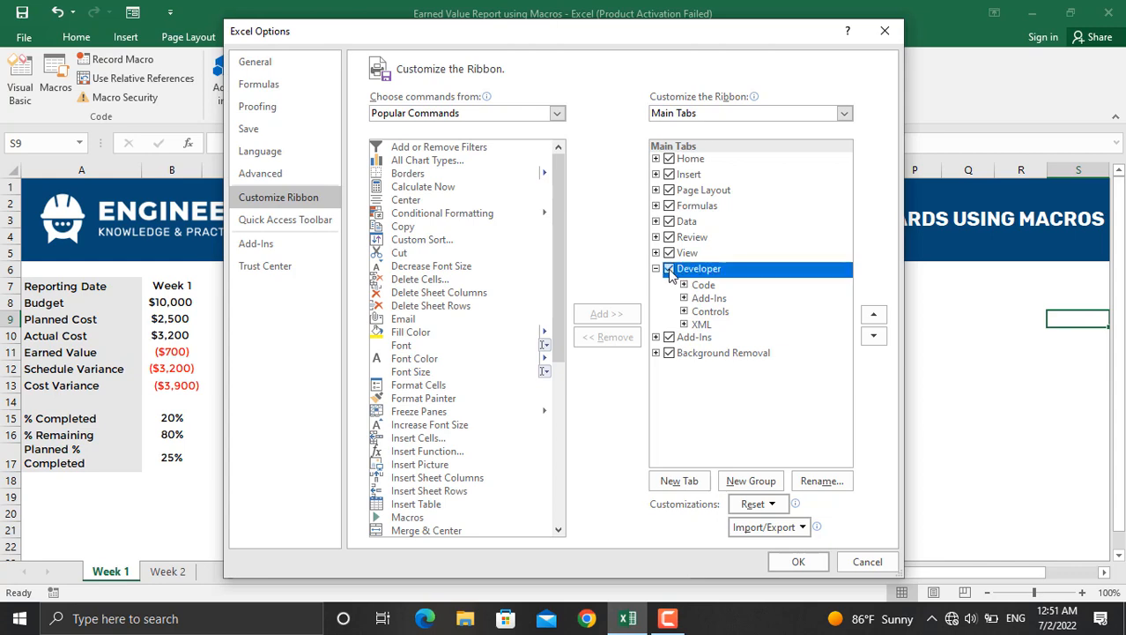
{"action": "left_click", "coordinate": [797, 560]}
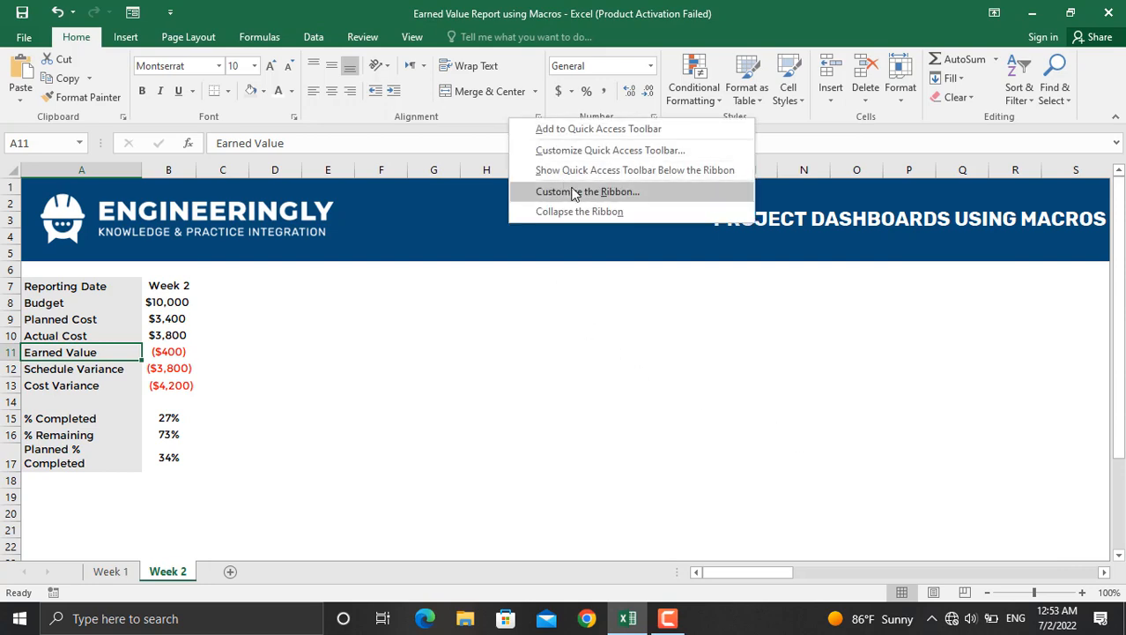
{"action": "left_click", "coordinate": [587, 190]}
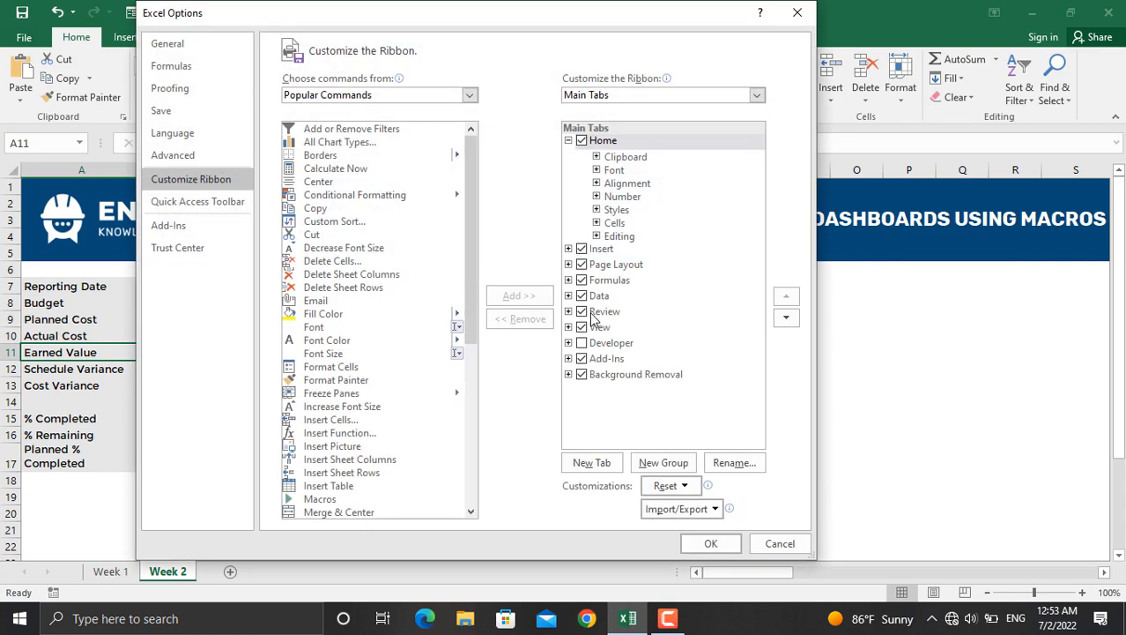
{"action": "left_click", "coordinate": [581, 342]}
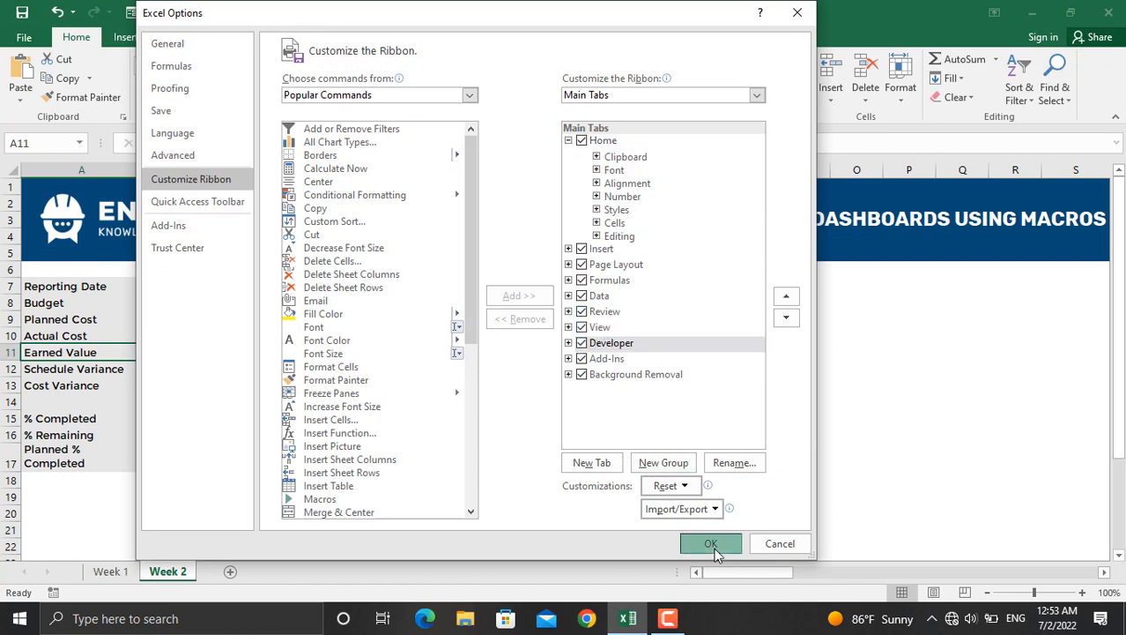
{"action": "left_click", "coordinate": [710, 543]}
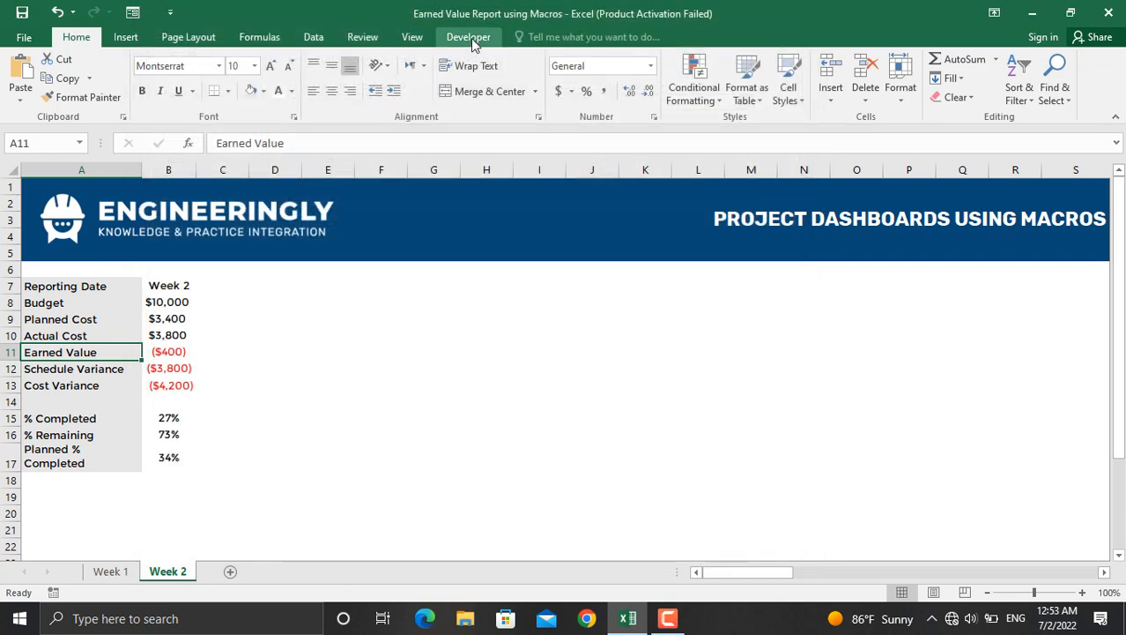
Set up a Record Macro named EarnedValue with Ctrl+e shortcut, stored in This Workbook.
{"action": "left_click", "coordinate": [468, 37]}
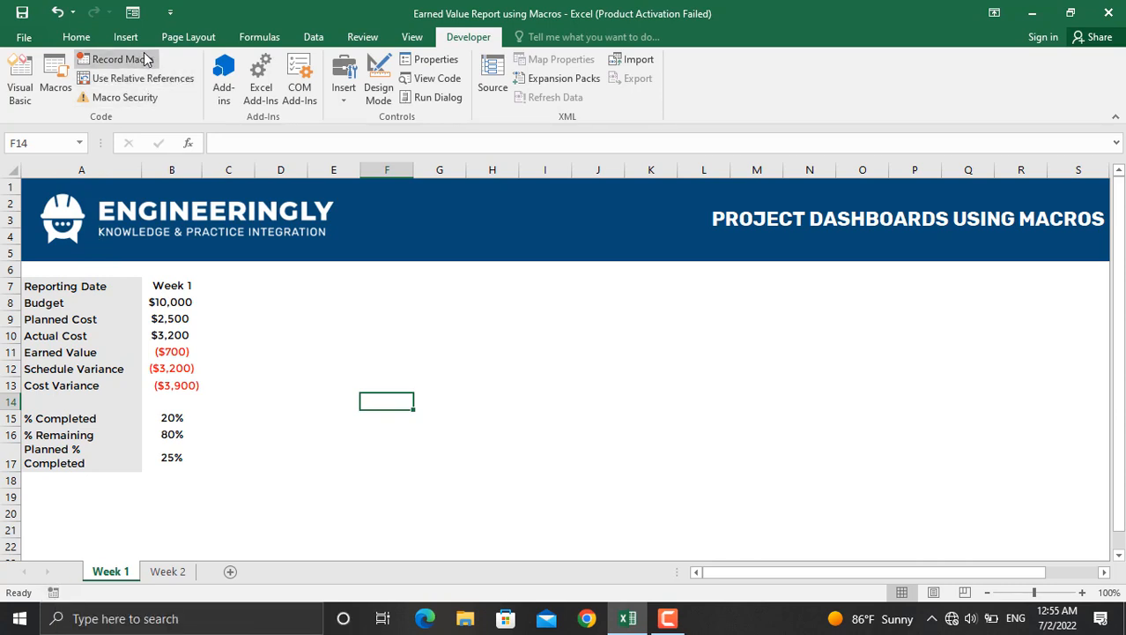
{"action": "left_click", "coordinate": [116, 60]}
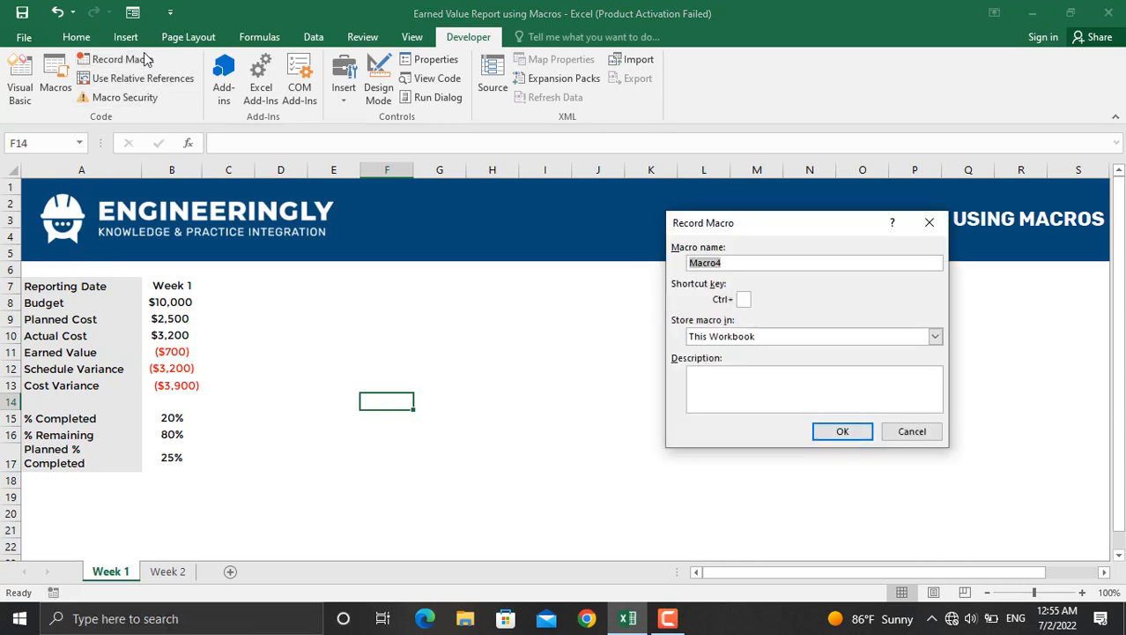
{"action": "type", "text": "Earne"}
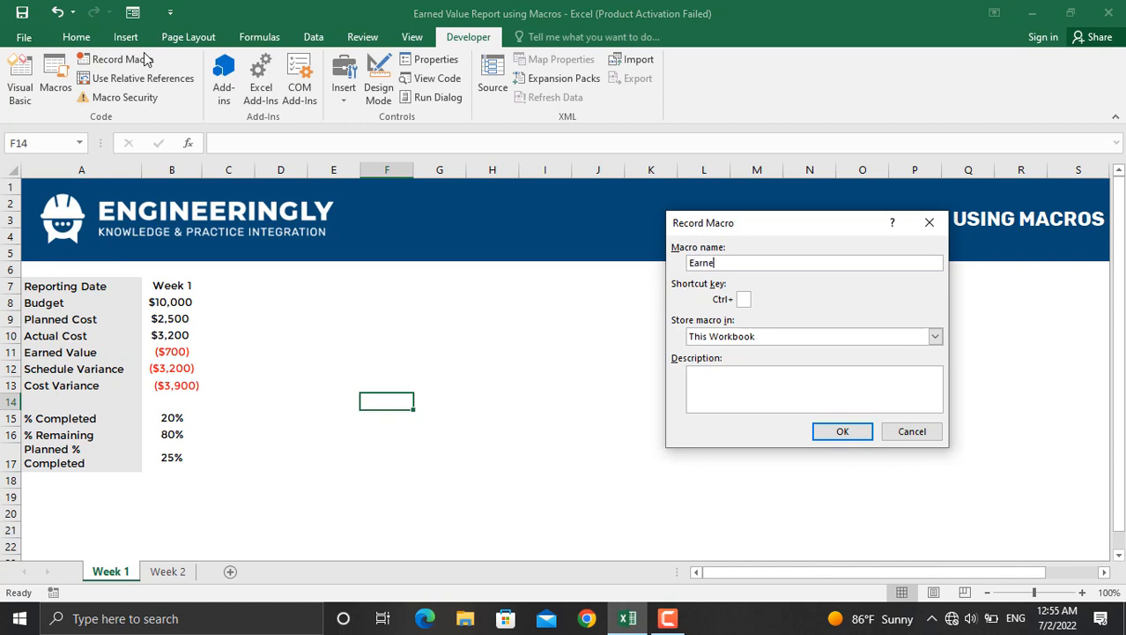
{"action": "type", "text": "dValue"}
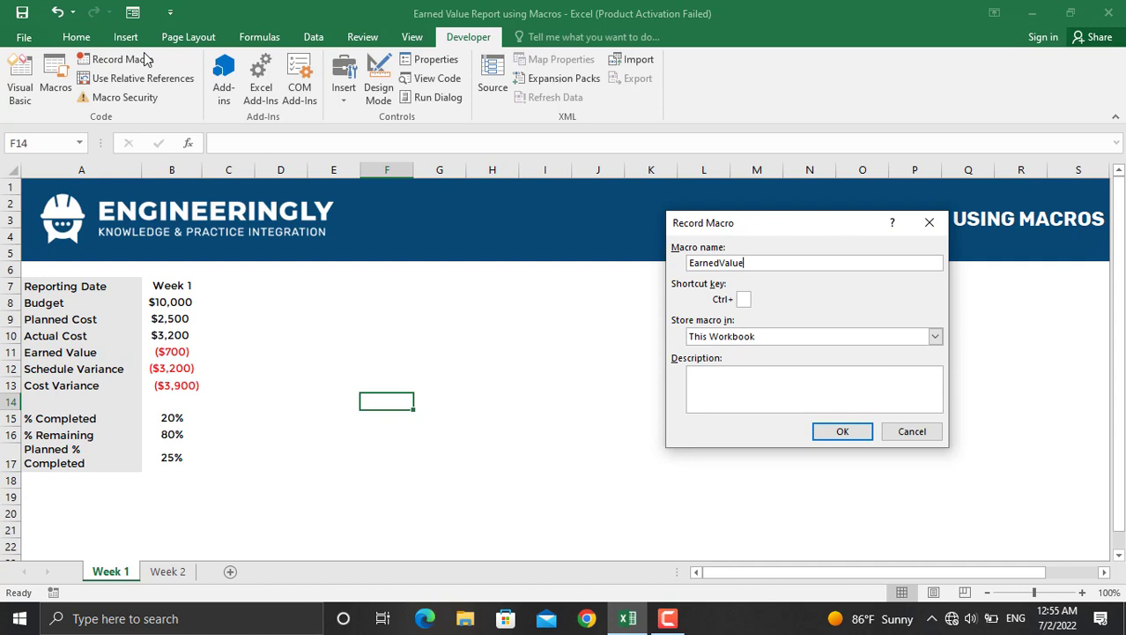
{"action": "mouse_move", "coordinate": [732, 303]}
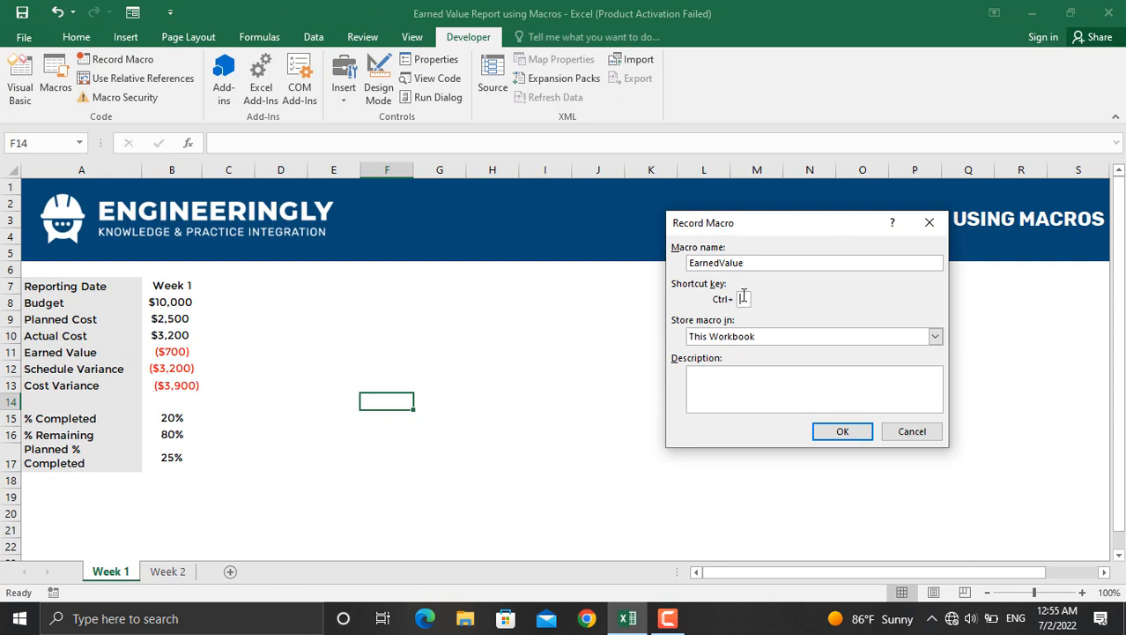
{"action": "type", "text": "e"}
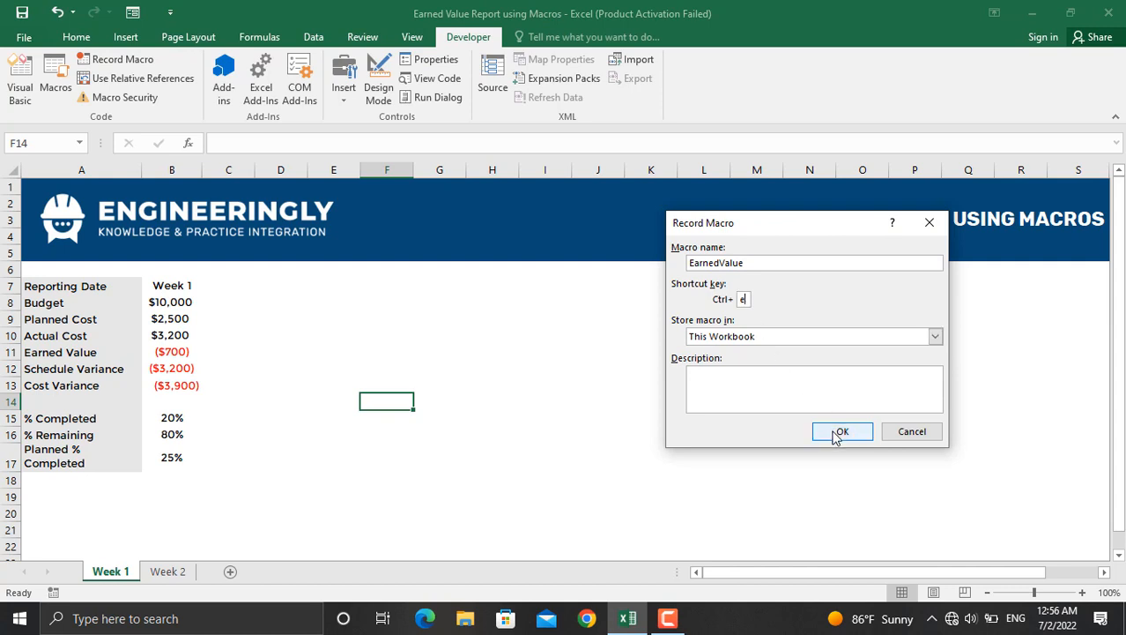
Record inserting a Clustered Column chart of the Week 1 Budget–Cost Variance figures.
{"action": "left_click", "coordinate": [842, 430]}
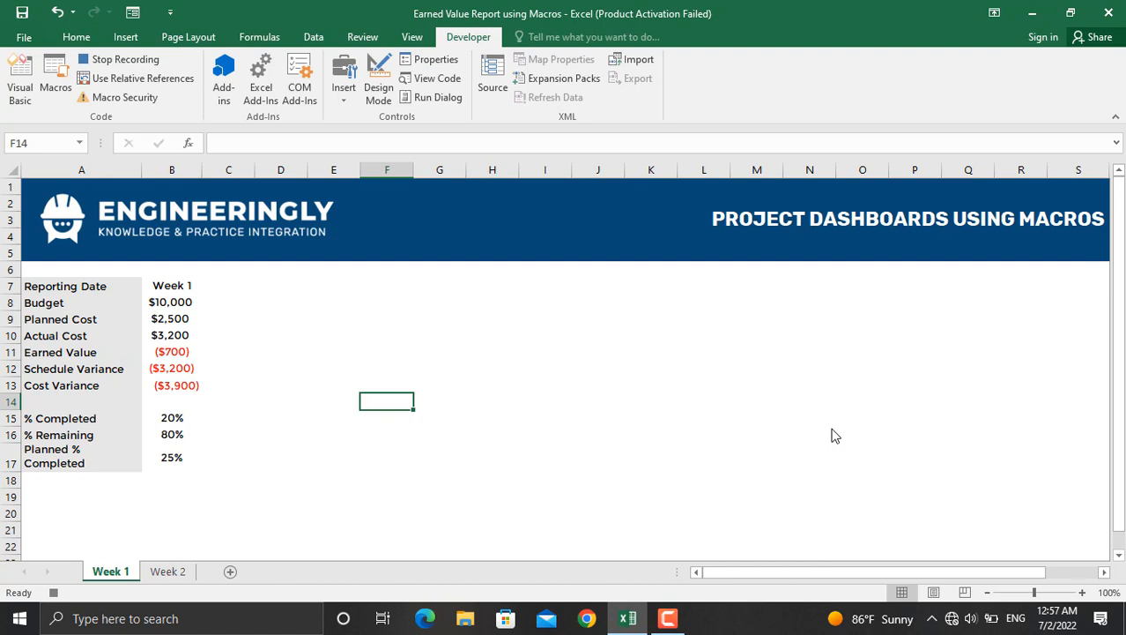
{"action": "left_click", "coordinate": [81, 303]}
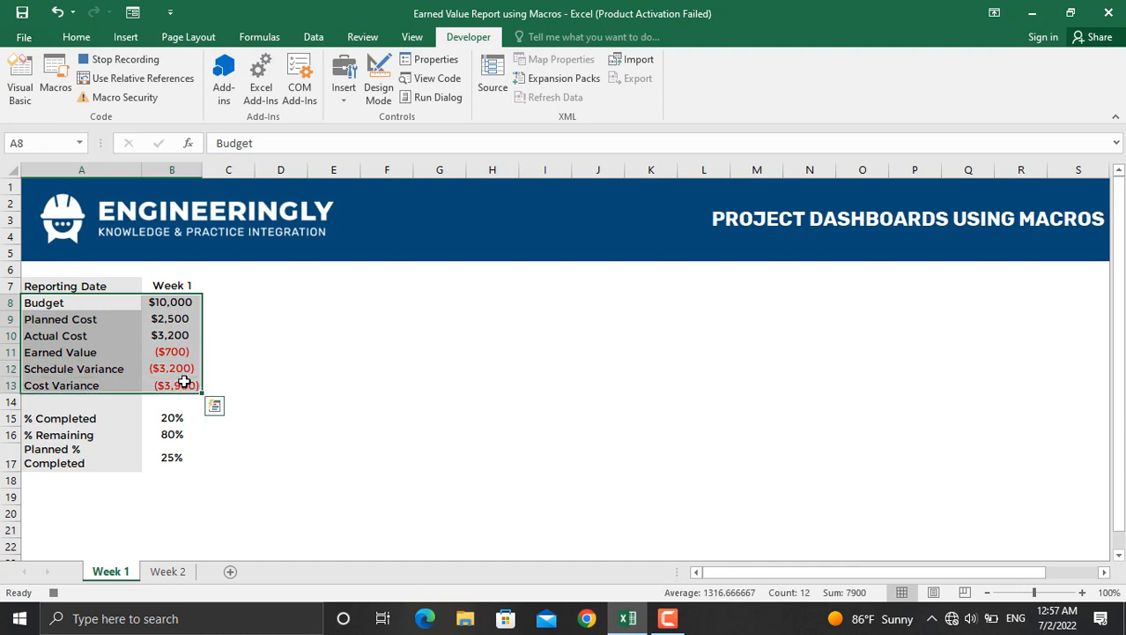
{"action": "mouse_move", "coordinate": [123, 37]}
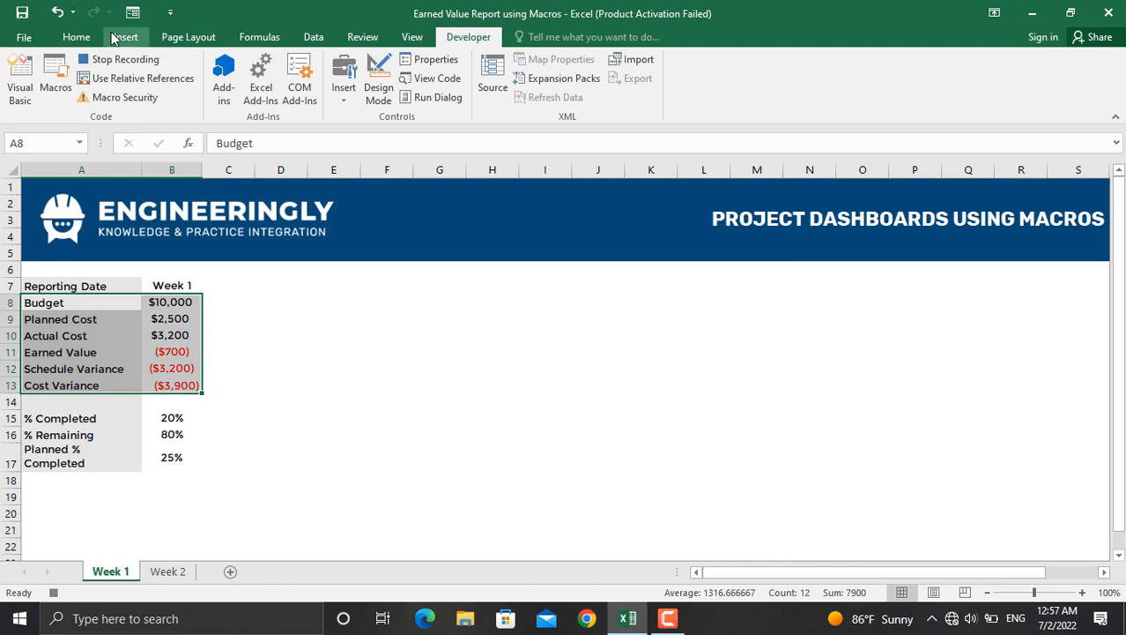
{"action": "left_click", "coordinate": [125, 36]}
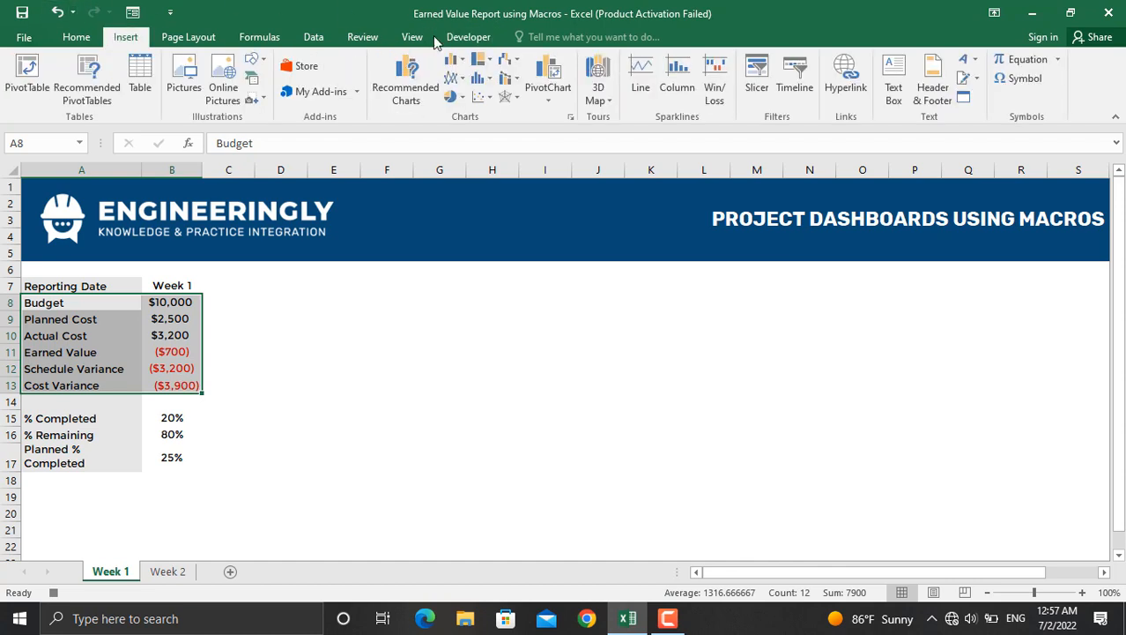
{"action": "left_click", "coordinate": [451, 60]}
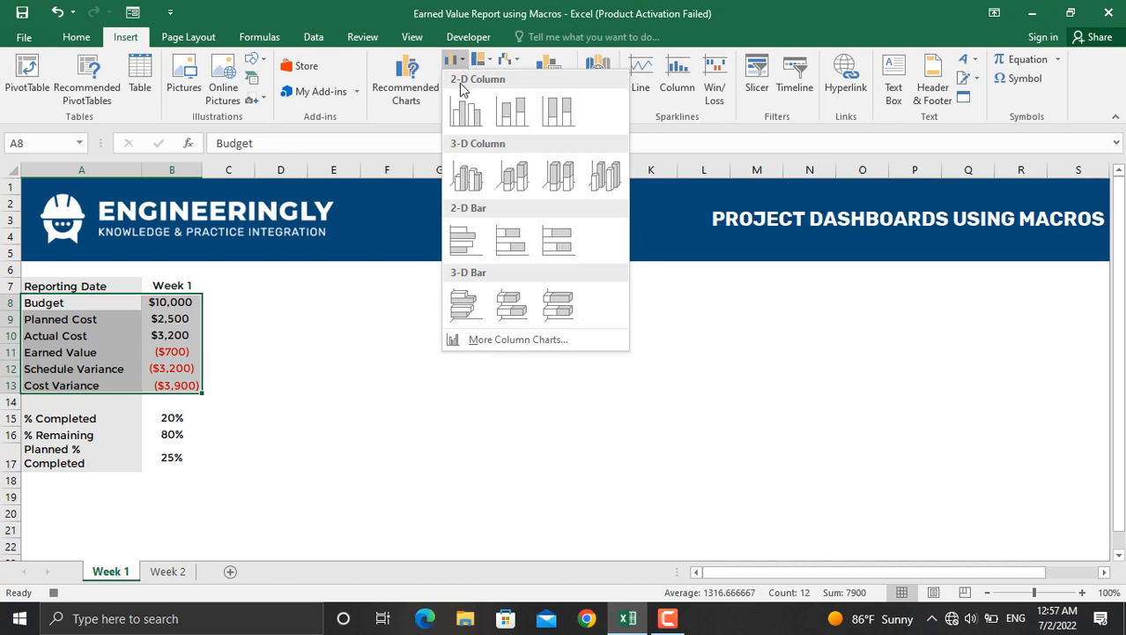
{"action": "left_click", "coordinate": [466, 109]}
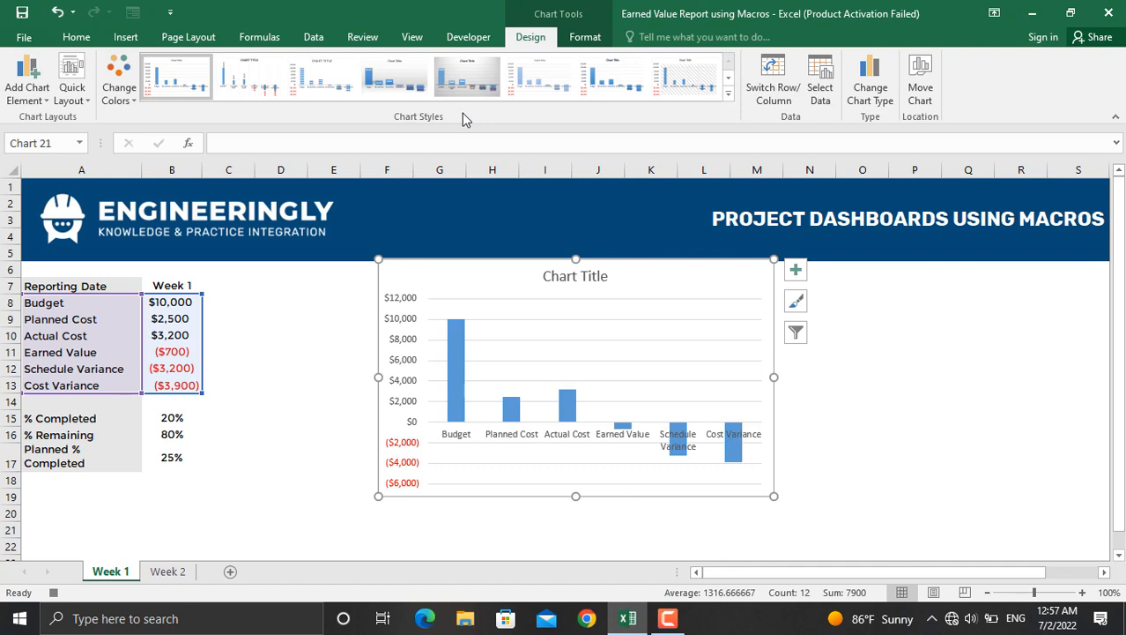
{"action": "mouse_move", "coordinate": [409, 334]}
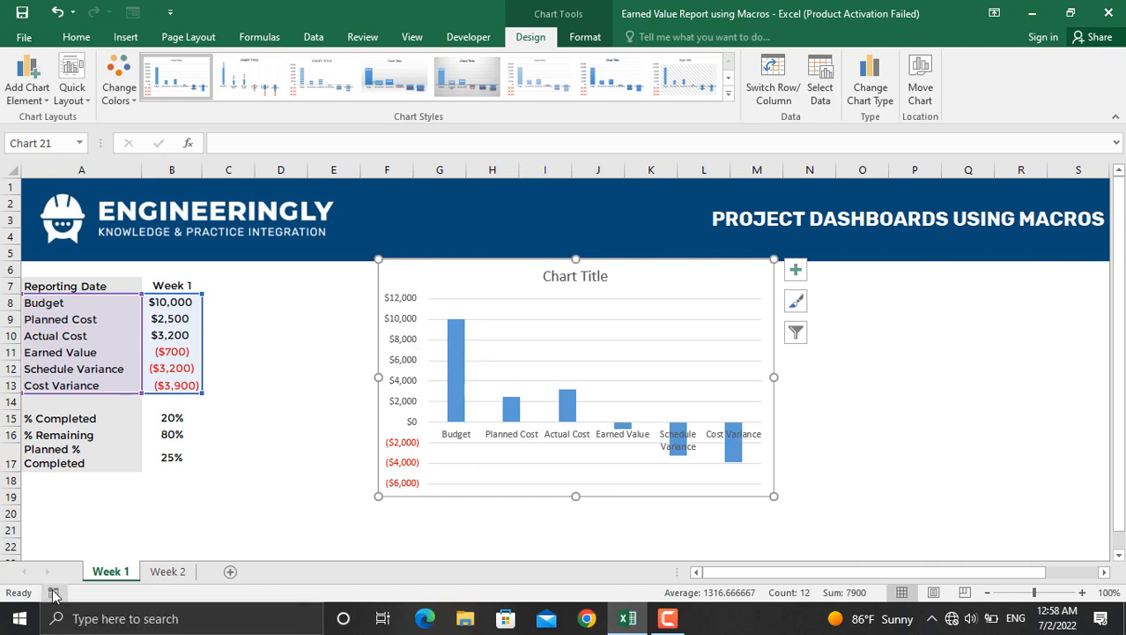
{"action": "mouse_move", "coordinate": [254, 298]}
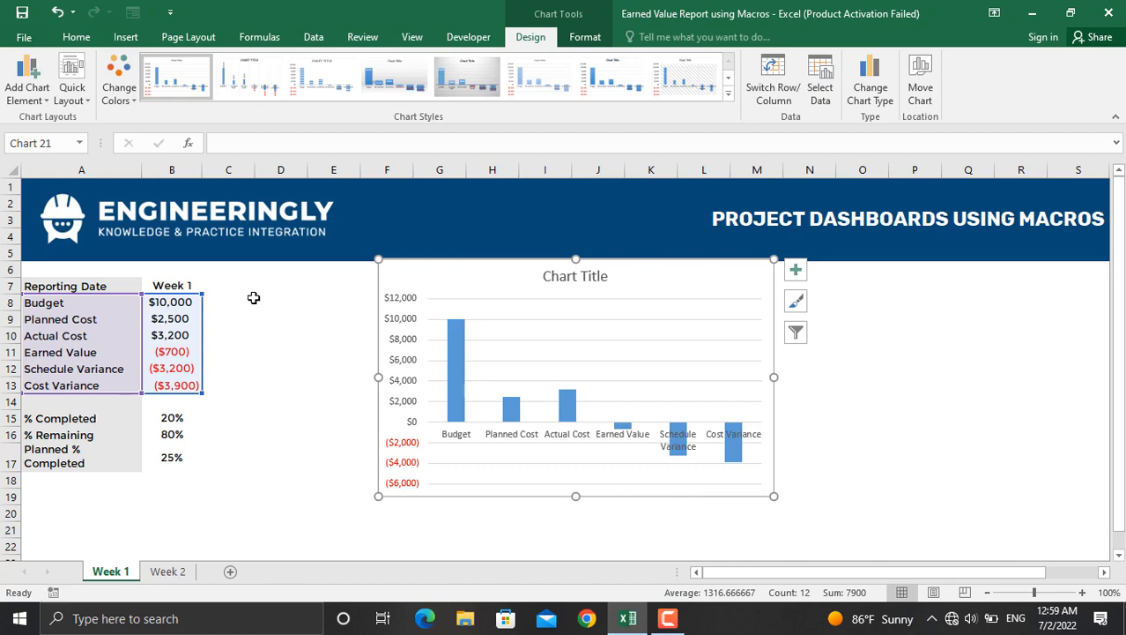
{"action": "mouse_move", "coordinate": [469, 37]}
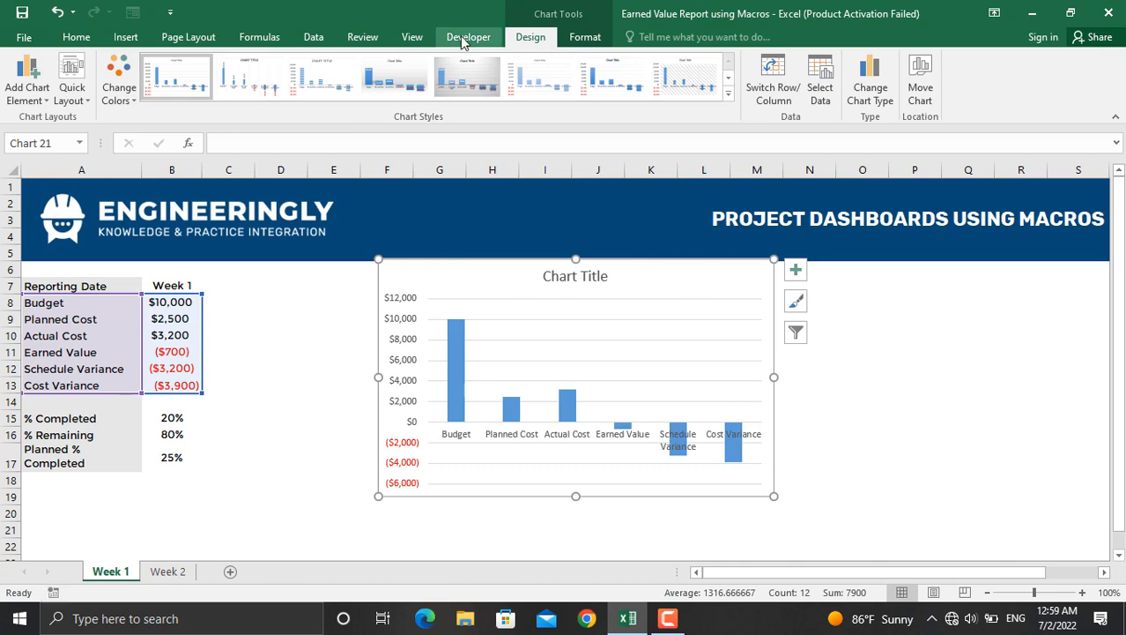
Edit the EarnedValue macro, deleting 'Week 1!' from its SetSourceData range.
{"action": "left_click", "coordinate": [469, 37]}
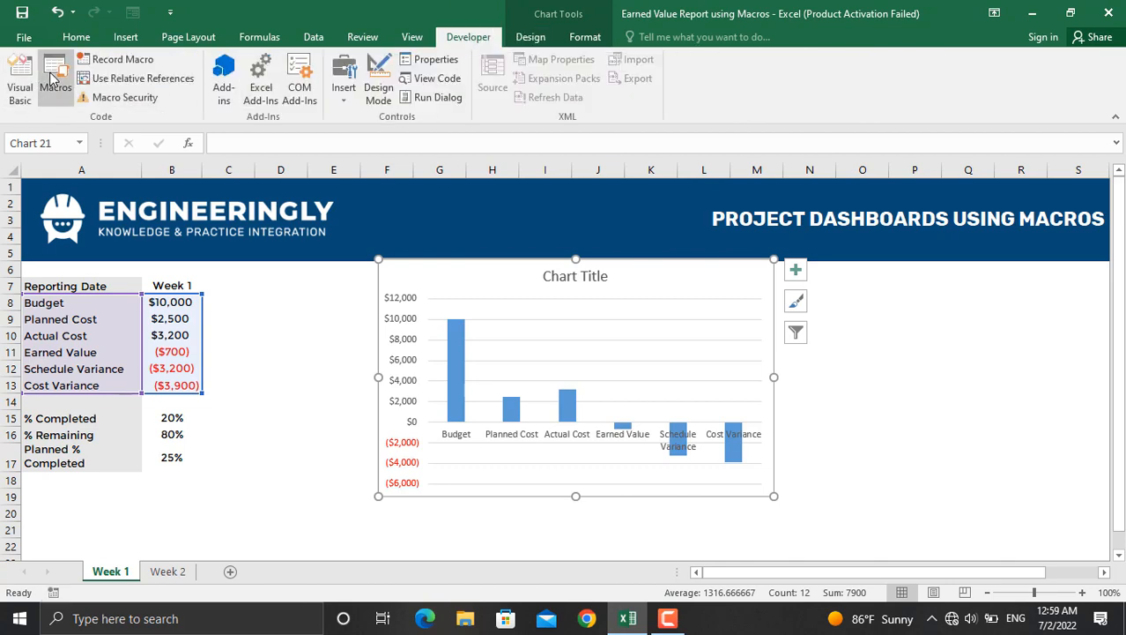
{"action": "left_click", "coordinate": [55, 78]}
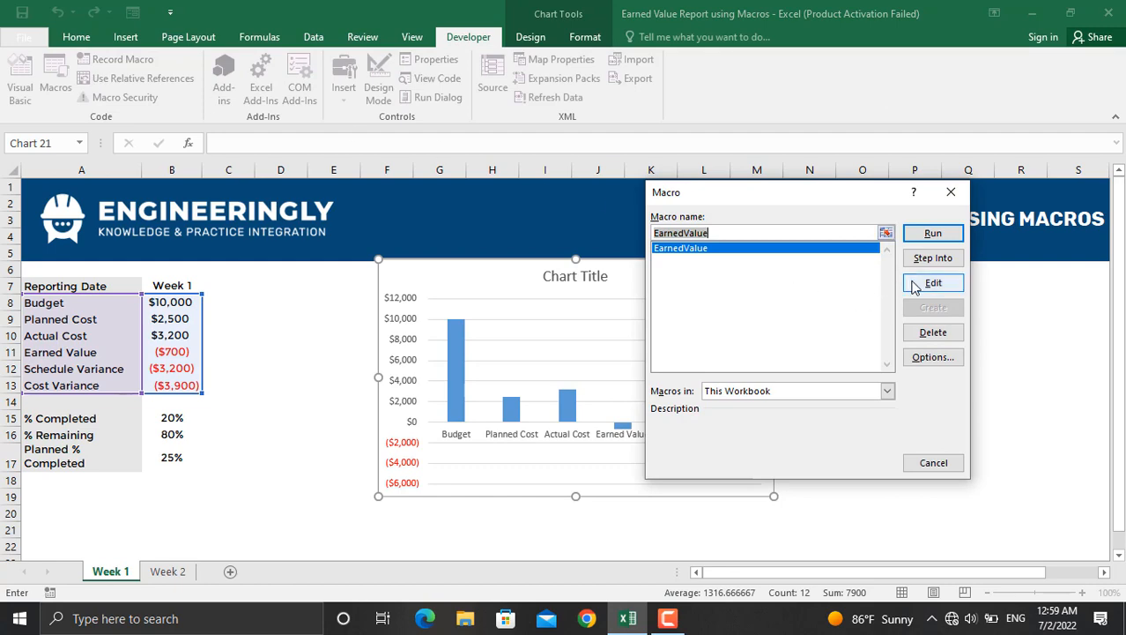
{"action": "left_click", "coordinate": [932, 282]}
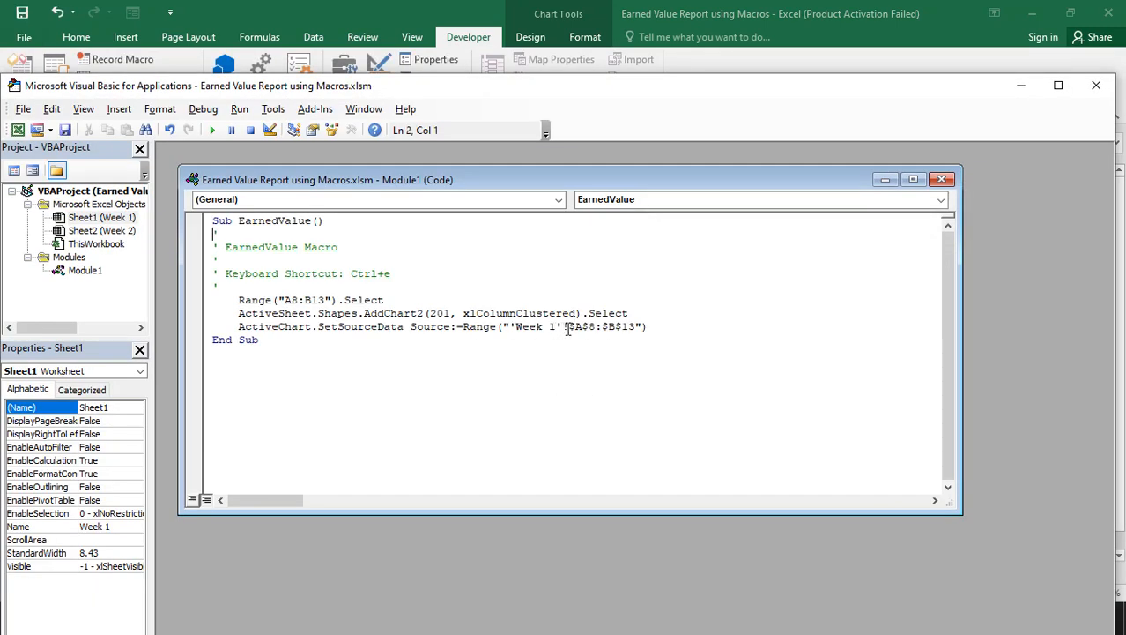
{"action": "double_click", "coordinate": [532, 326]}
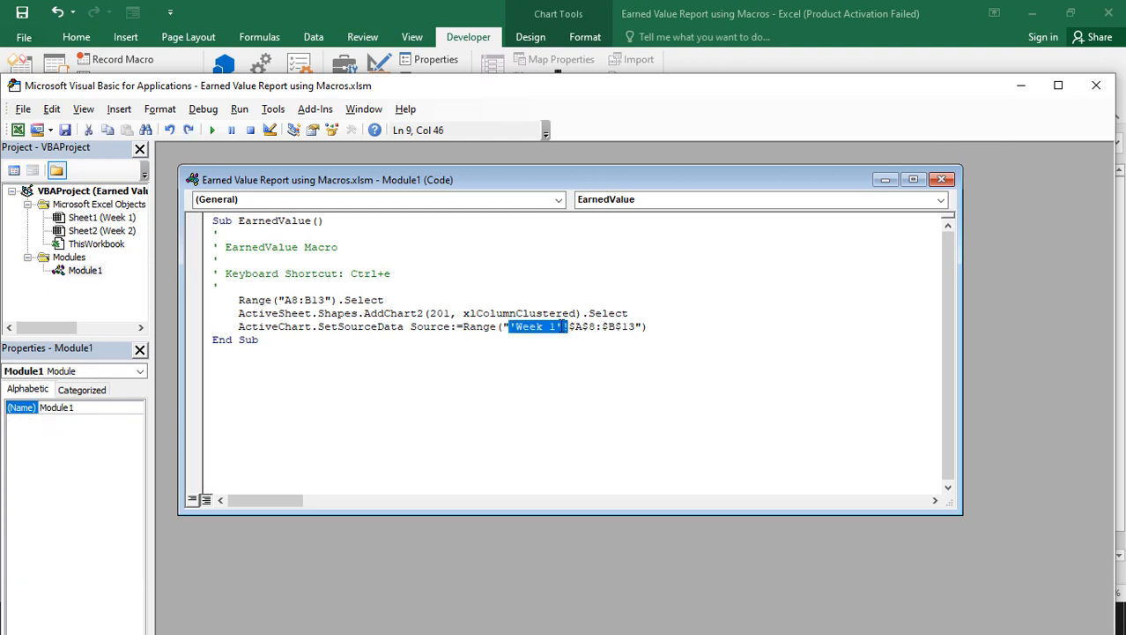
{"action": "mouse_move", "coordinate": [536, 335]}
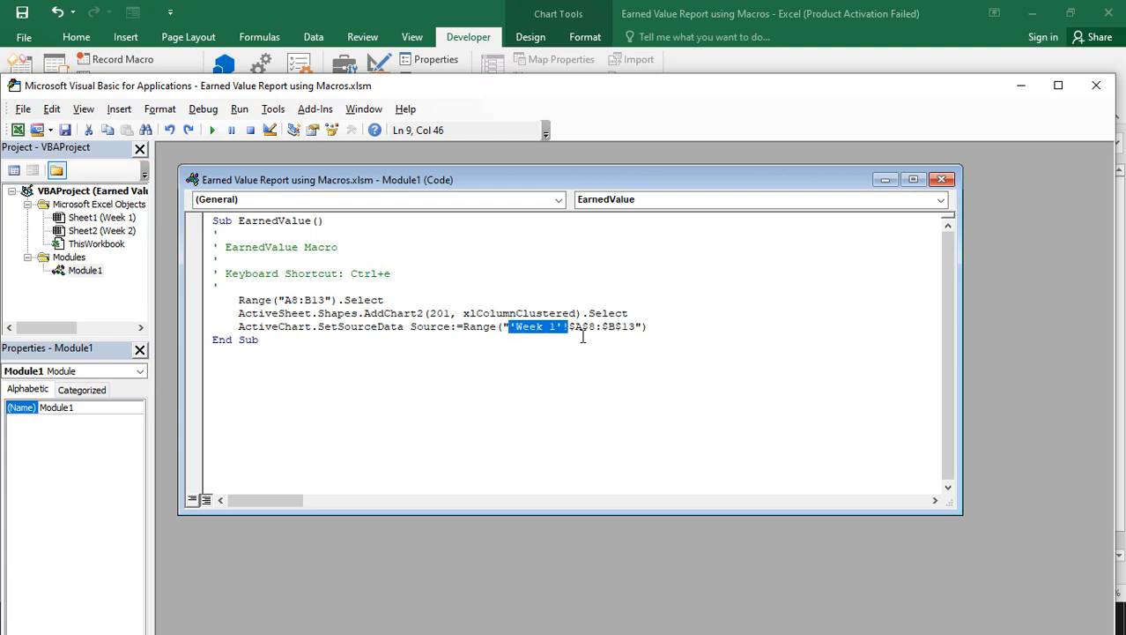
{"action": "mouse_move", "coordinate": [535, 336]}
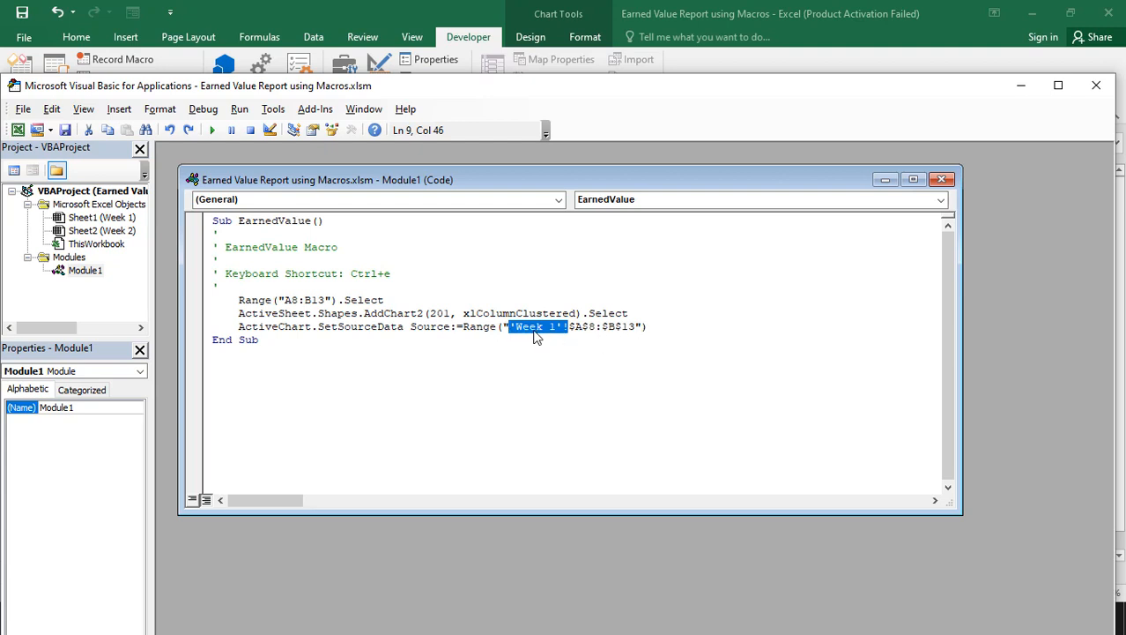
{"action": "key", "text": "Delete"}
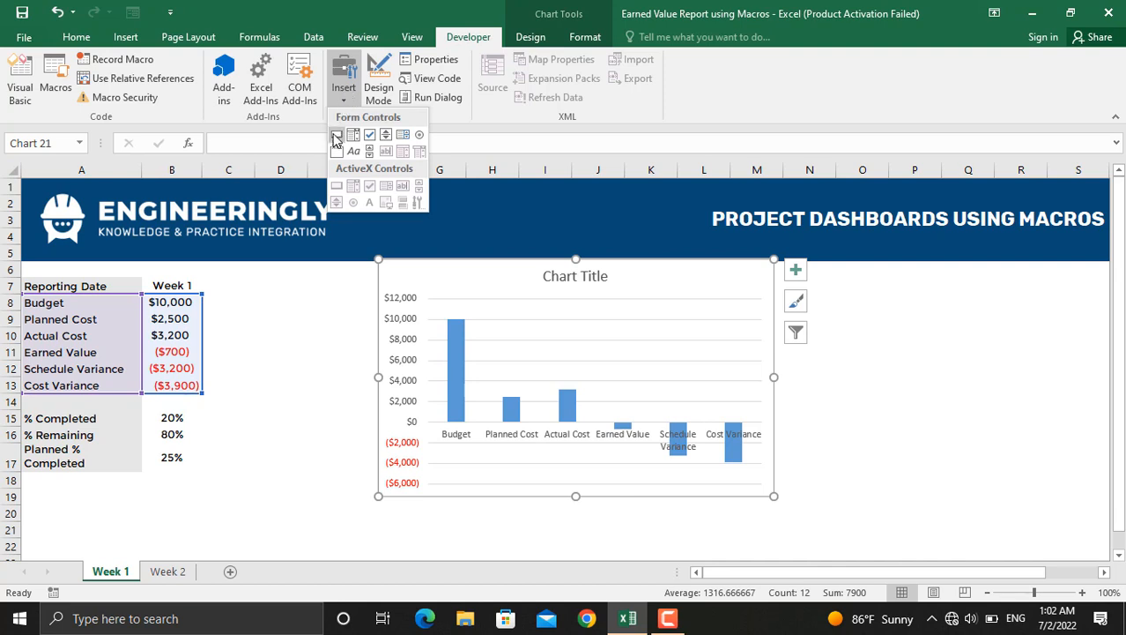
Place a Form Controls button running EarnedValue on Week 1 and caption it 'Create Chart'.
{"action": "left_click", "coordinate": [337, 134]}
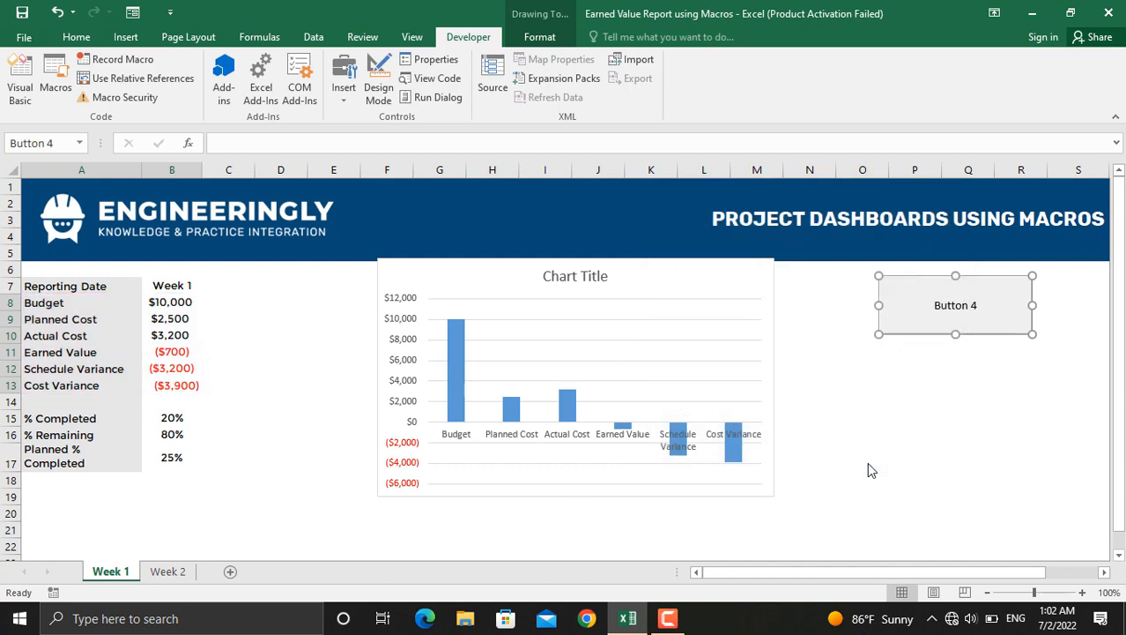
{"action": "double_click", "coordinate": [956, 305]}
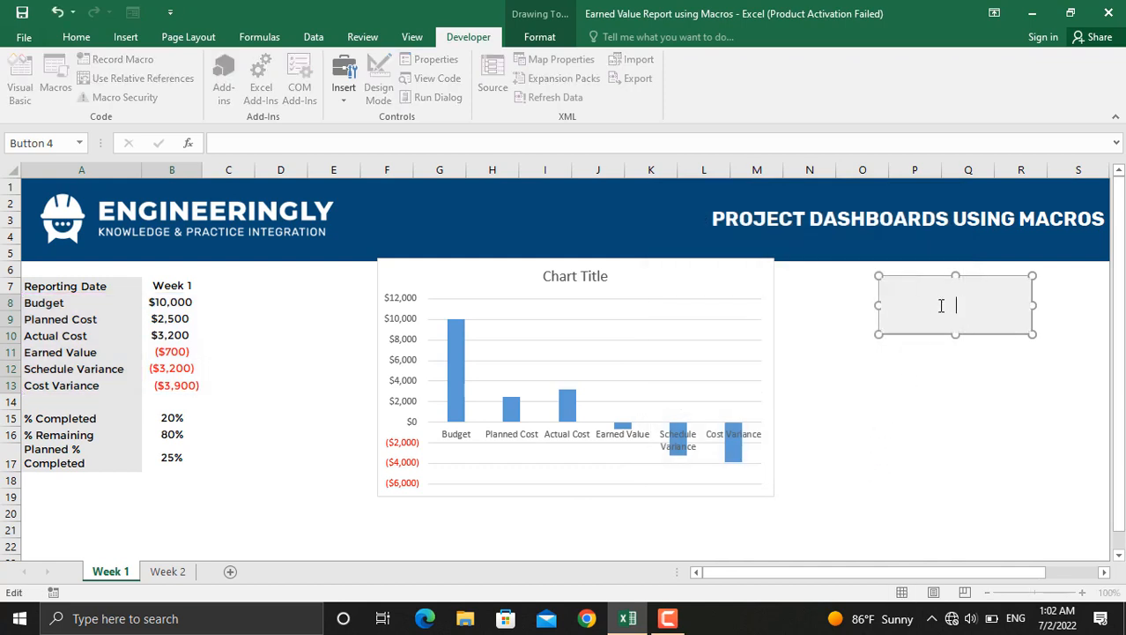
{"action": "type", "text": "c"}
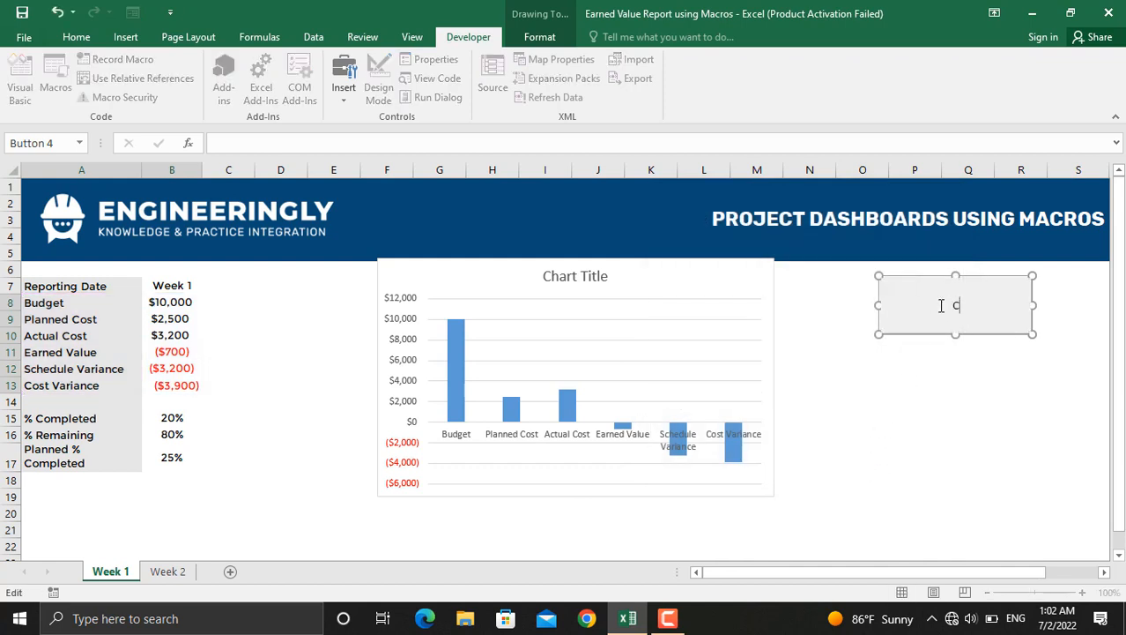
{"action": "type", "text": "reate Chart"}
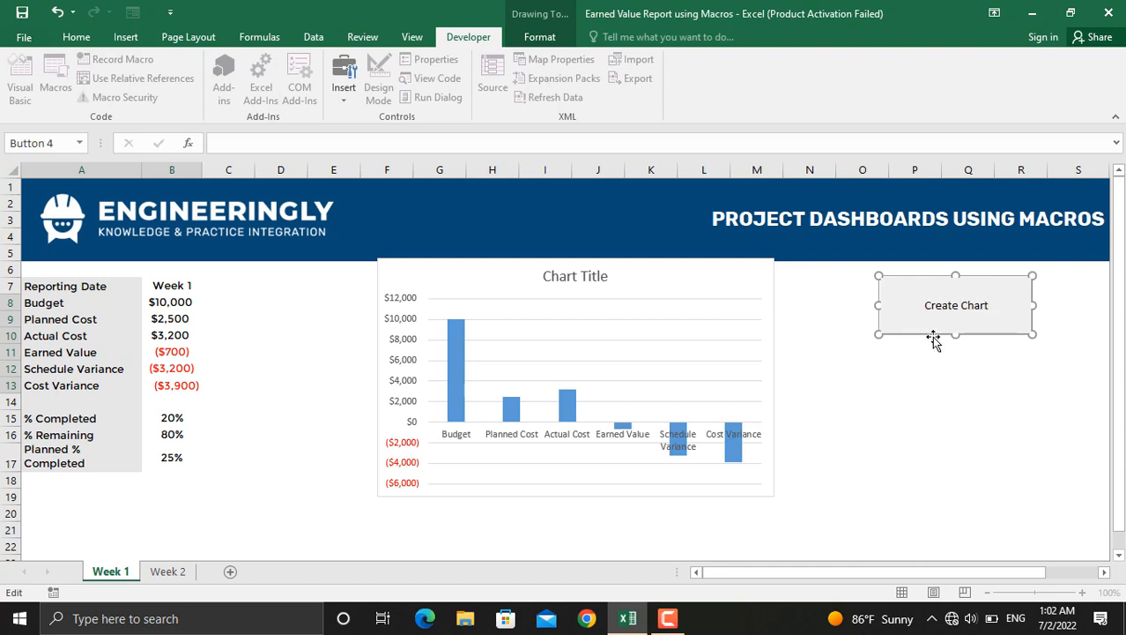
{"action": "mouse_move", "coordinate": [966, 296]}
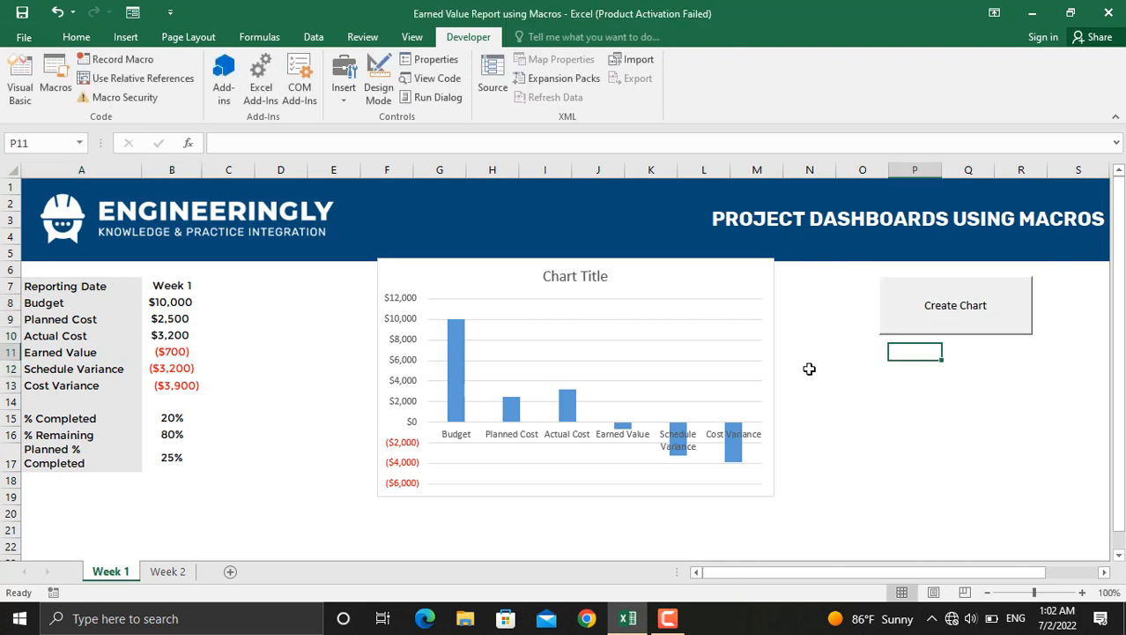
Test Create Chart on Week 1, copy the button to Week 2 and generate its chart.
{"action": "left_click", "coordinate": [576, 379]}
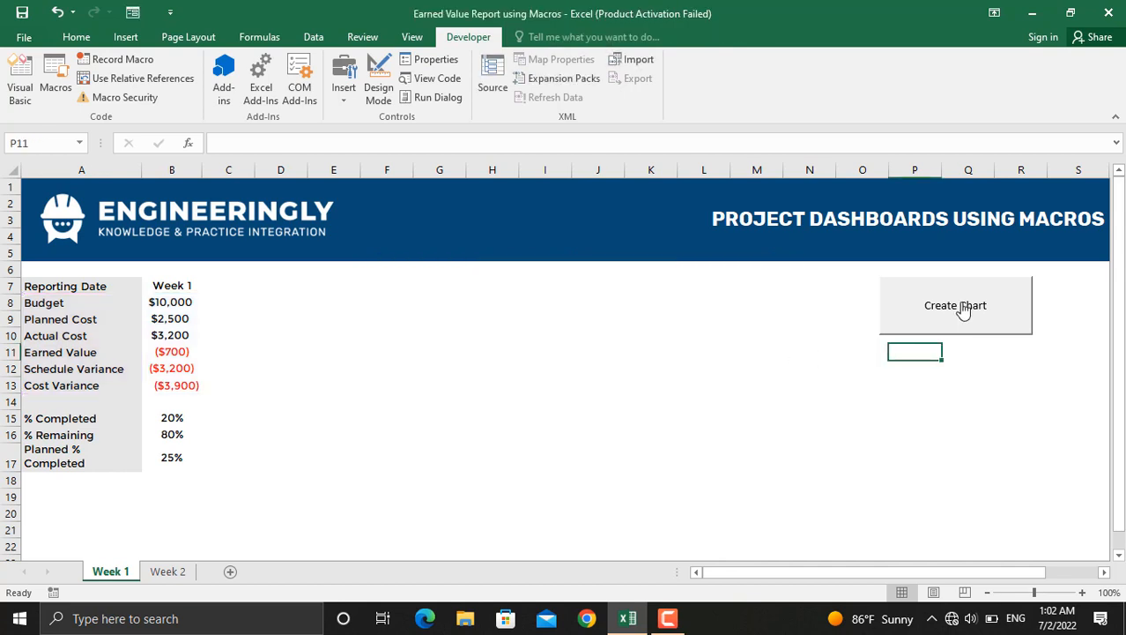
{"action": "left_click", "coordinate": [955, 305]}
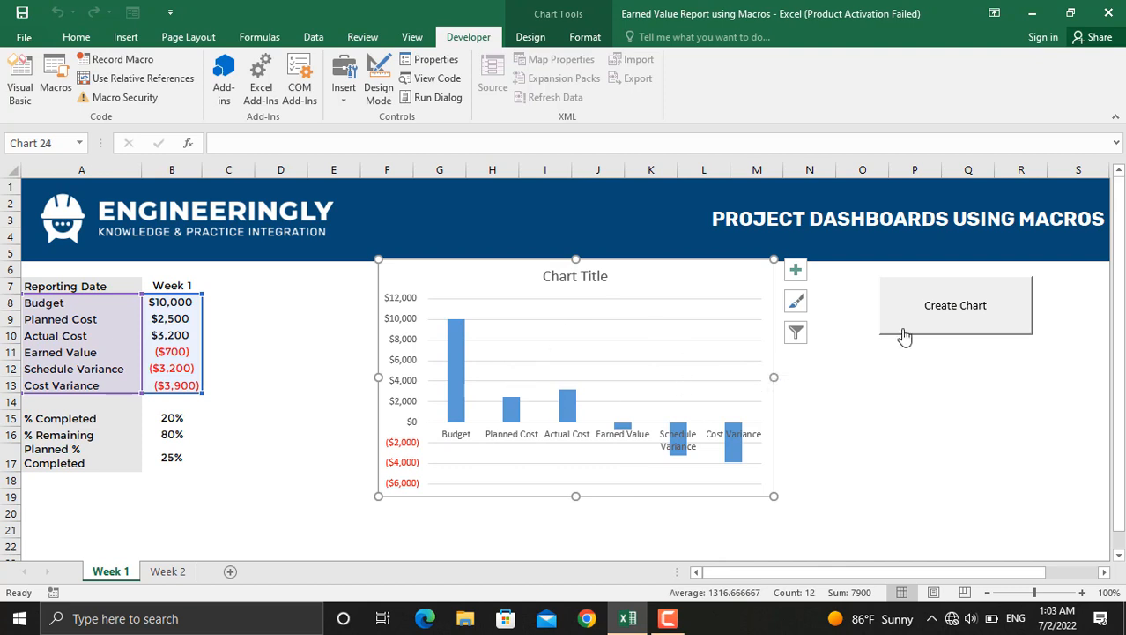
{"action": "right_click", "coordinate": [955, 305]}
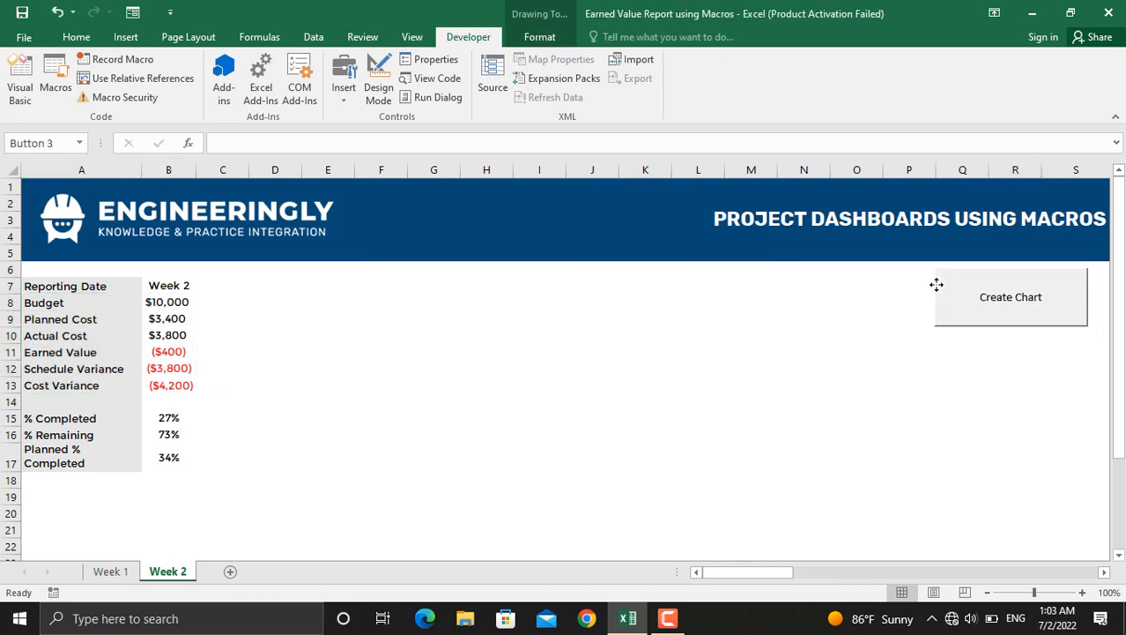
{"action": "left_click", "coordinate": [962, 369]}
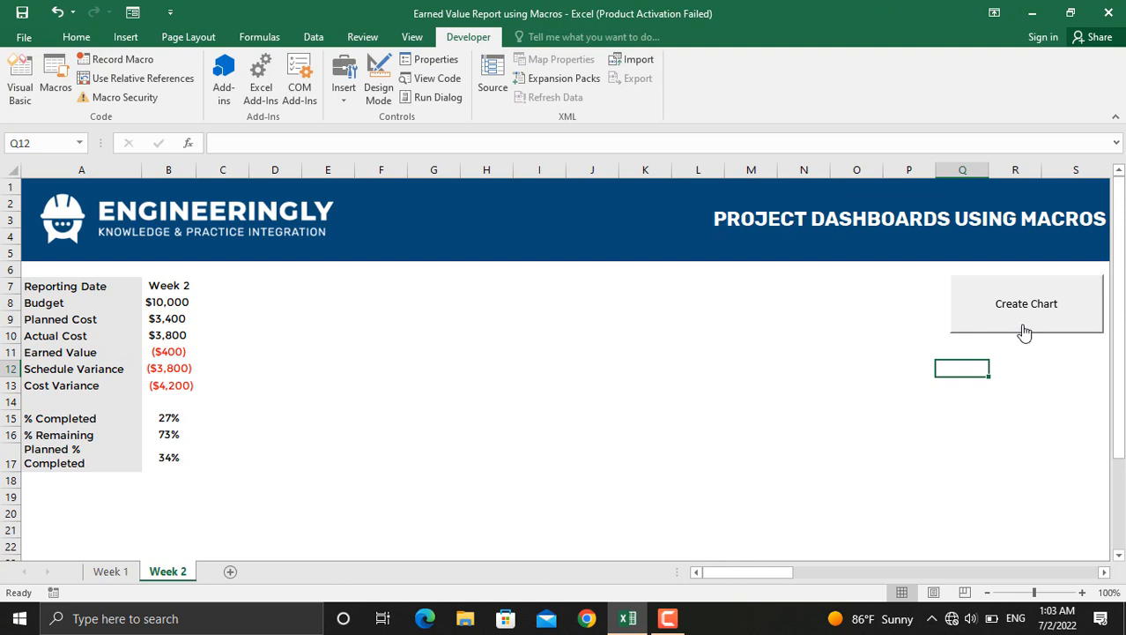
{"action": "left_click", "coordinate": [1026, 303]}
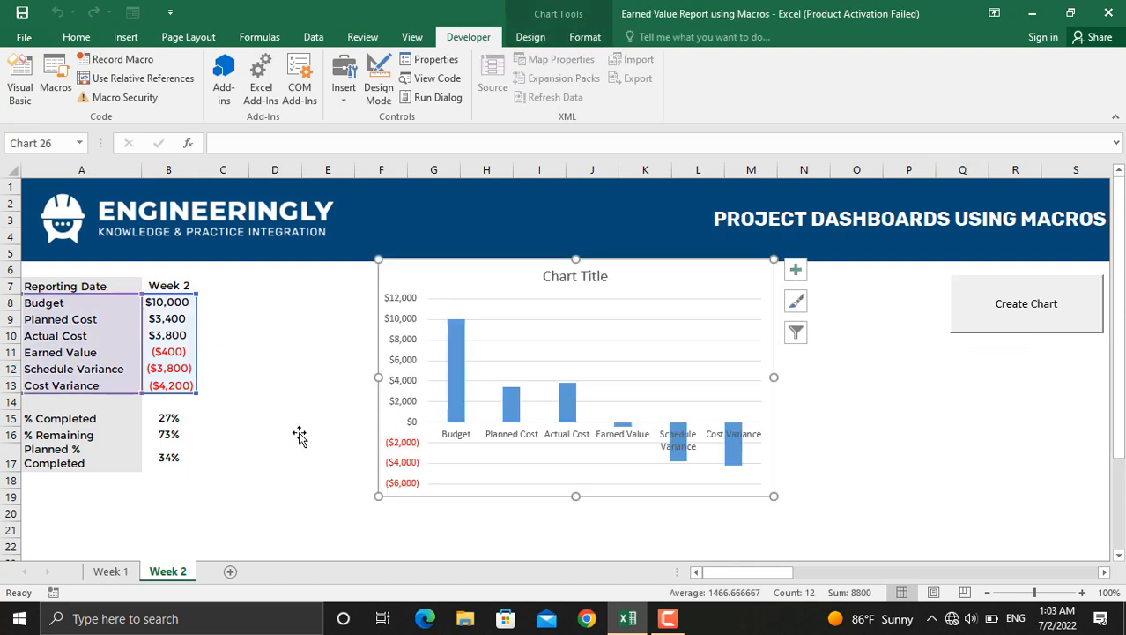